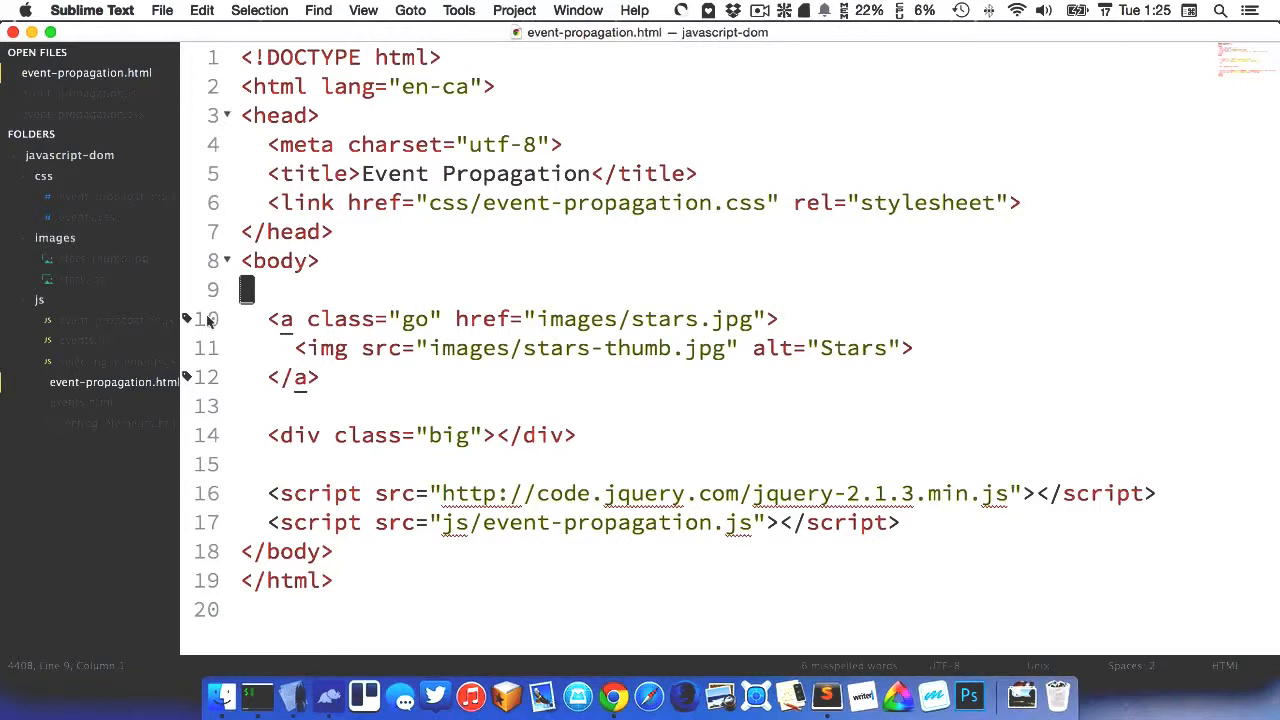
Step: Review the stars image and thumbnail paths in event-propagation.html and save it
{"action": "left_click", "coordinate": [565, 318]}
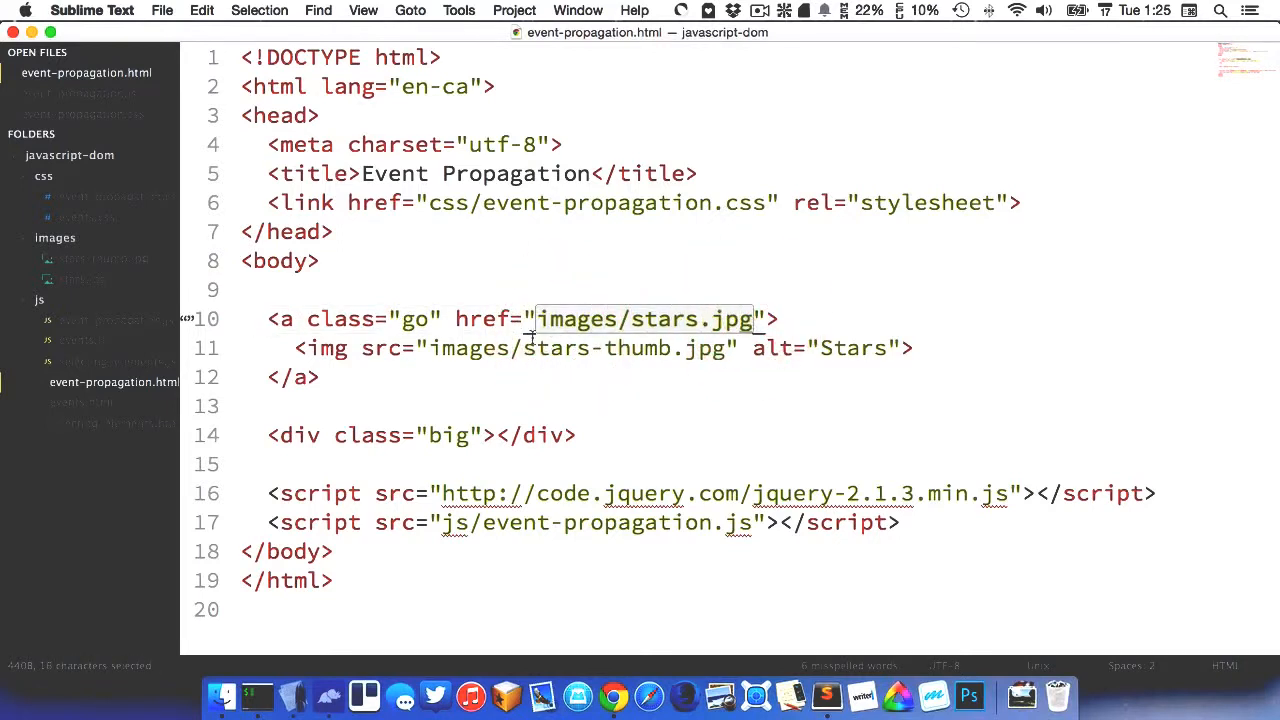
{"action": "left_click", "coordinate": [485, 347]}
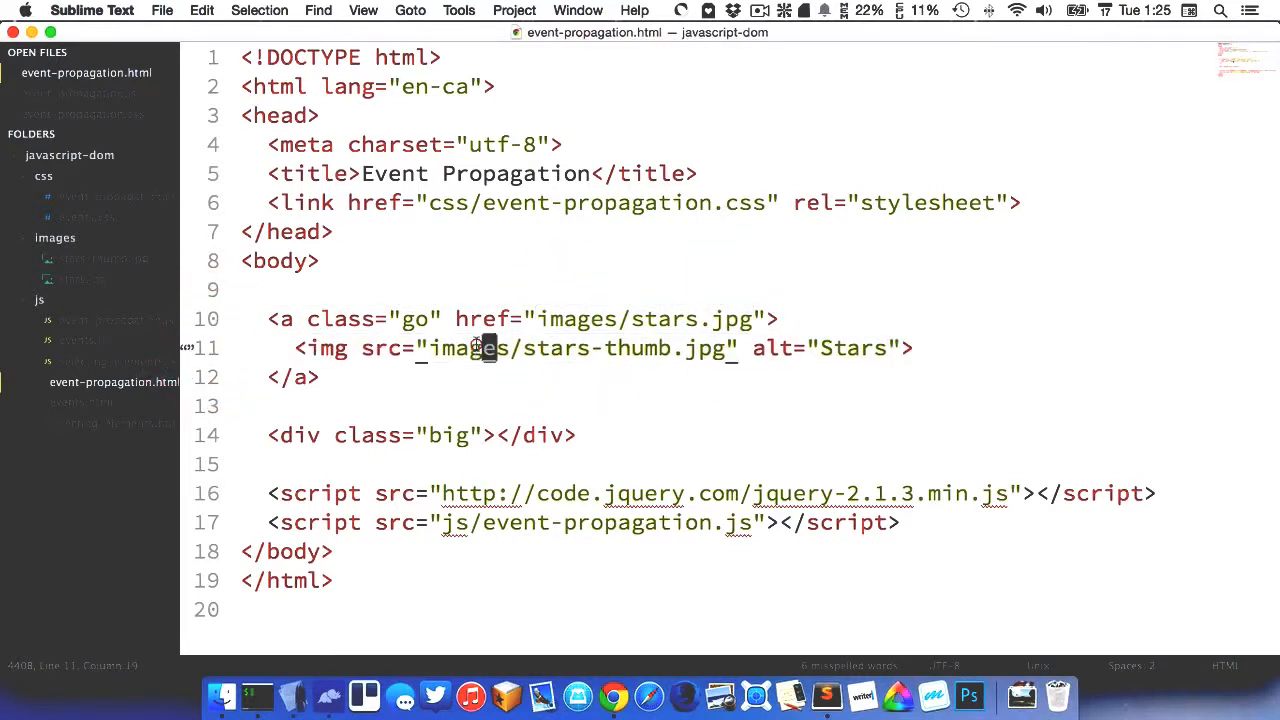
{"action": "key", "text": "cmd+s"}
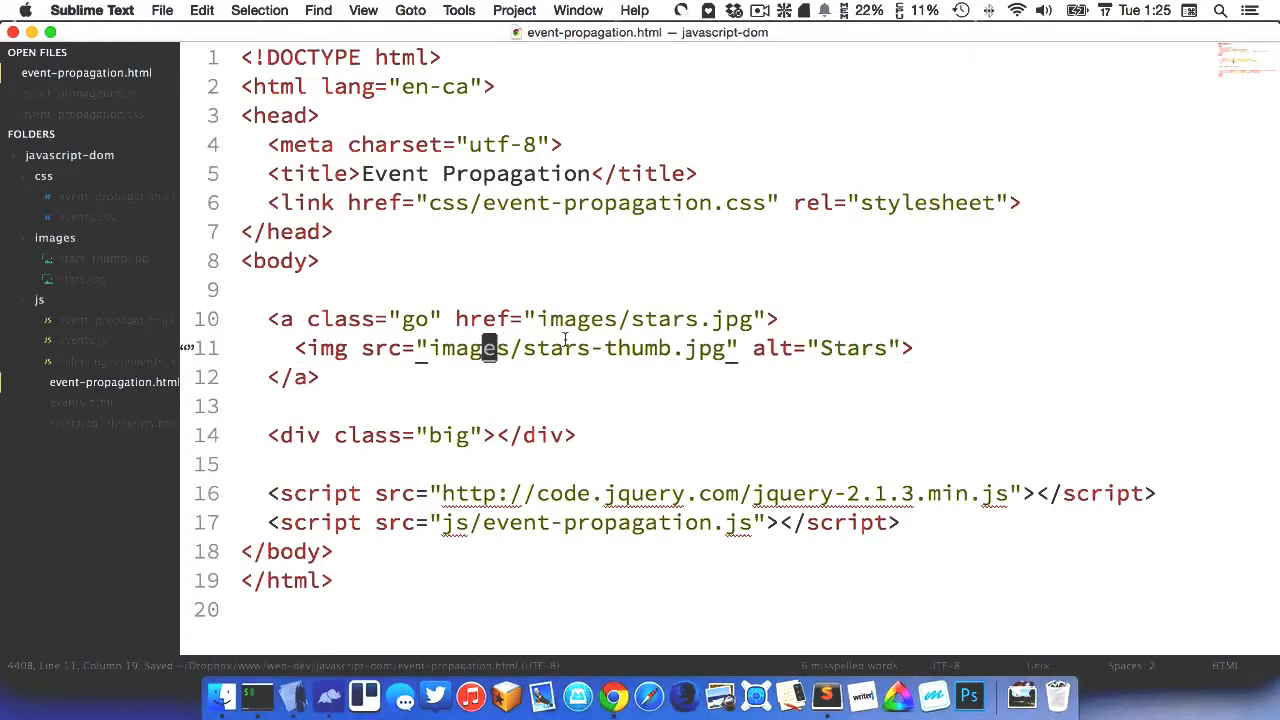
Step: Reload the Event Propagation page in Chrome with the console open
{"action": "left_click", "coordinate": [614, 695]}
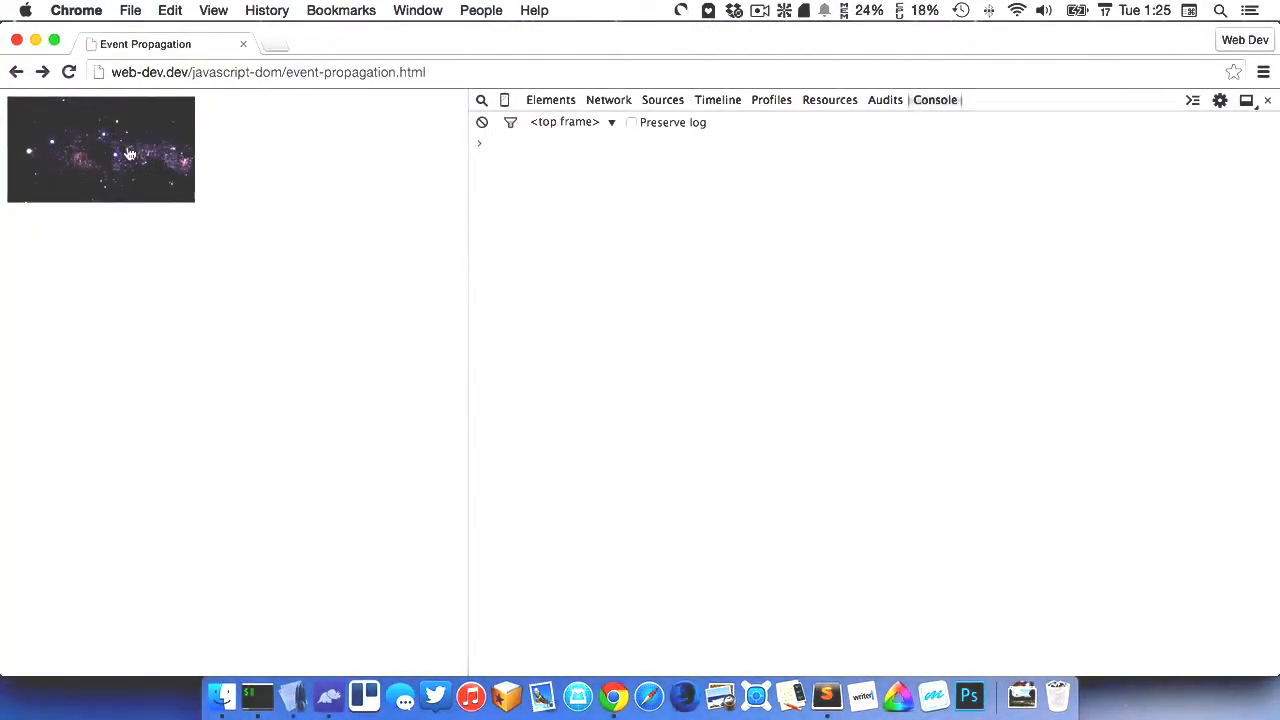
{"action": "left_click", "coordinate": [100, 148]}
{"action": "type", "text": "v"}
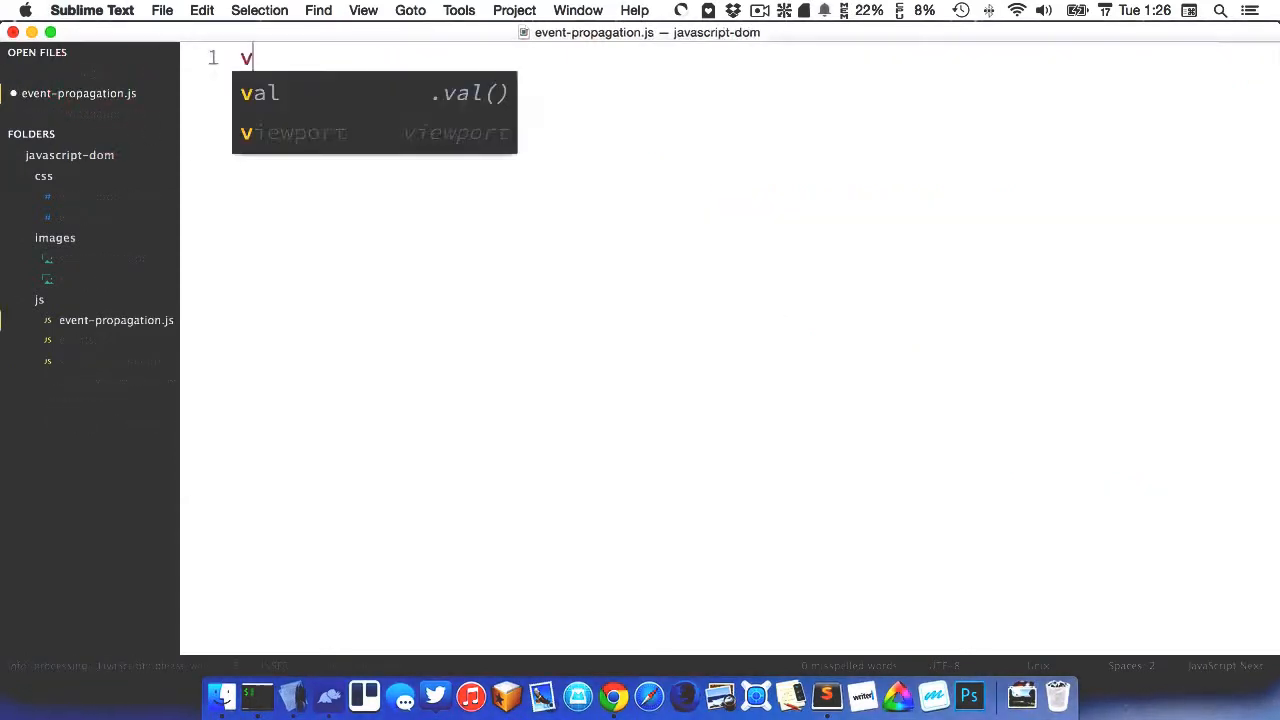
Step: Declare var $btn = $('.btn'); to store the .btn elements
{"action": "type", "text": "ar $"}
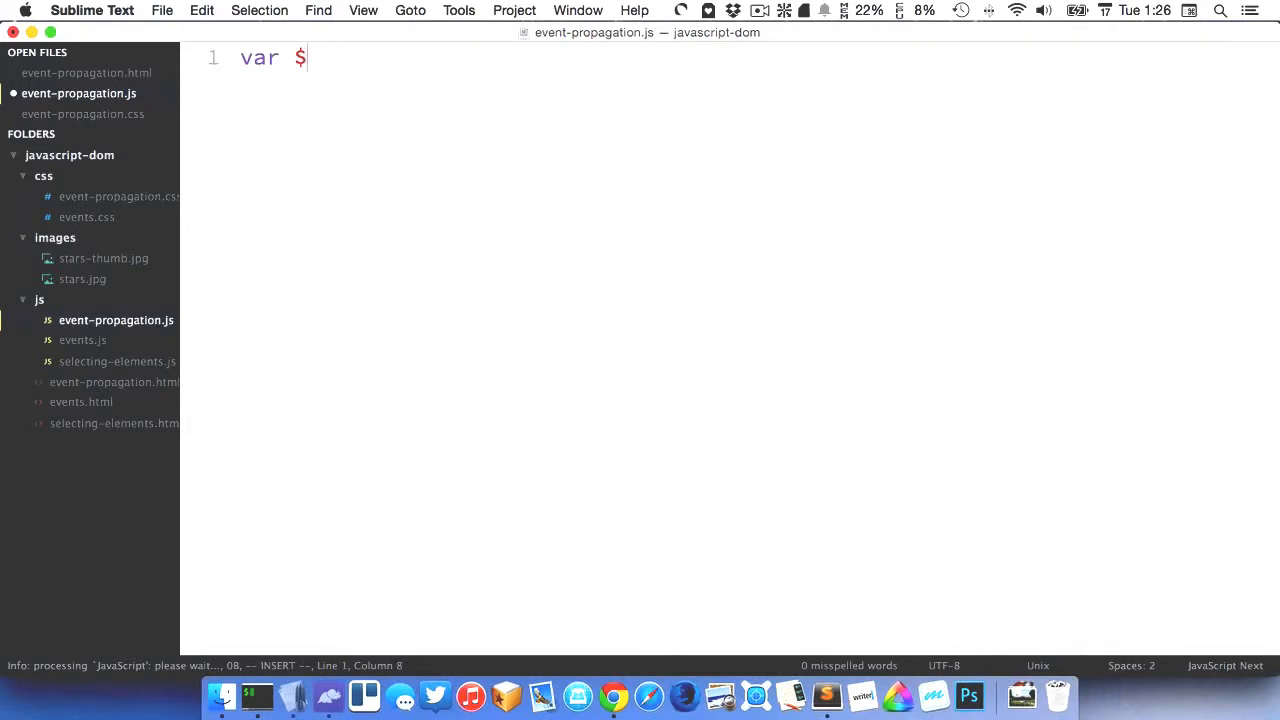
{"action": "type", "text": "btn = $('."}
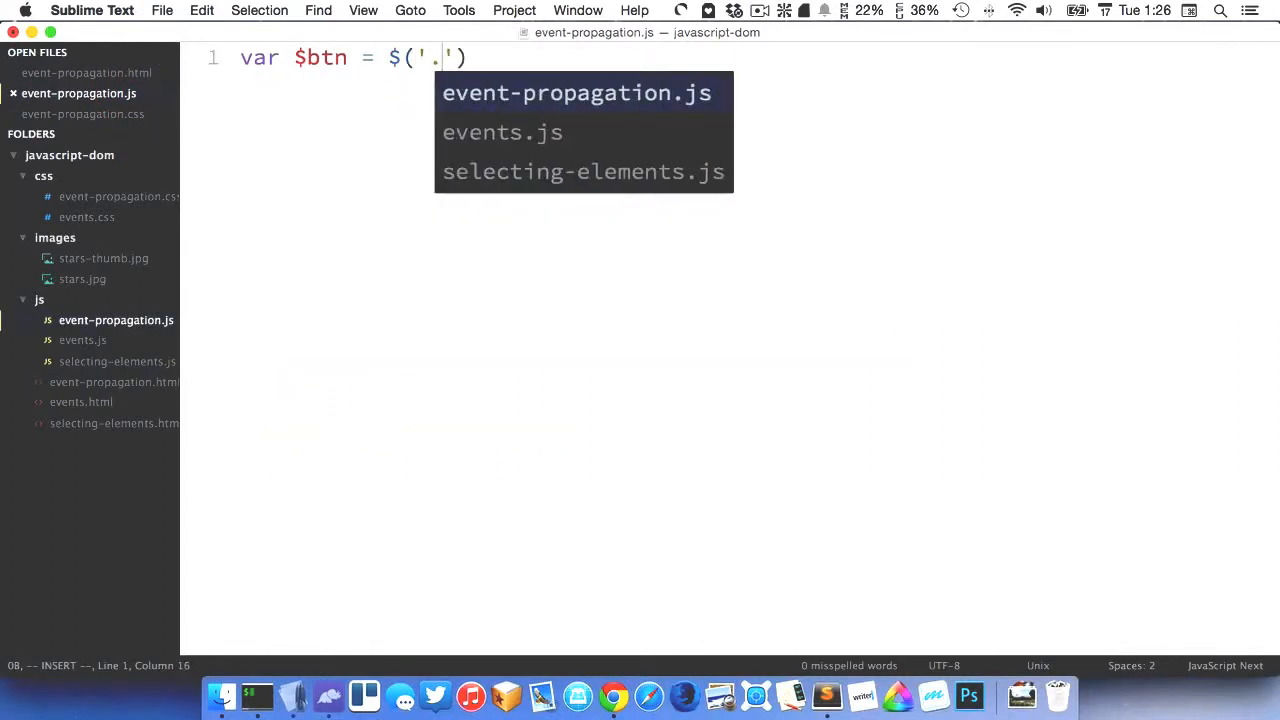
{"action": "type", "text": "btn');"}
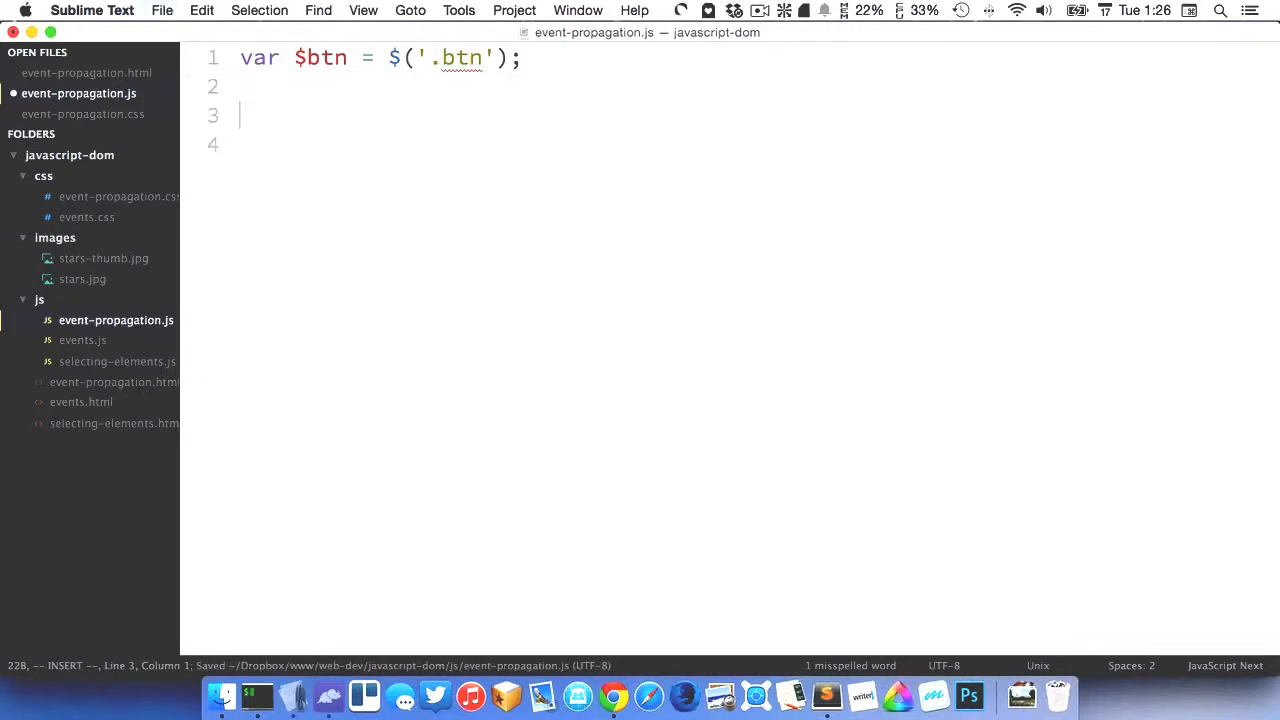
Step: Attach $btn.on('click', function (e) { }); and begin a console.log inside it
{"action": "type", "text": "$btn.on()"}
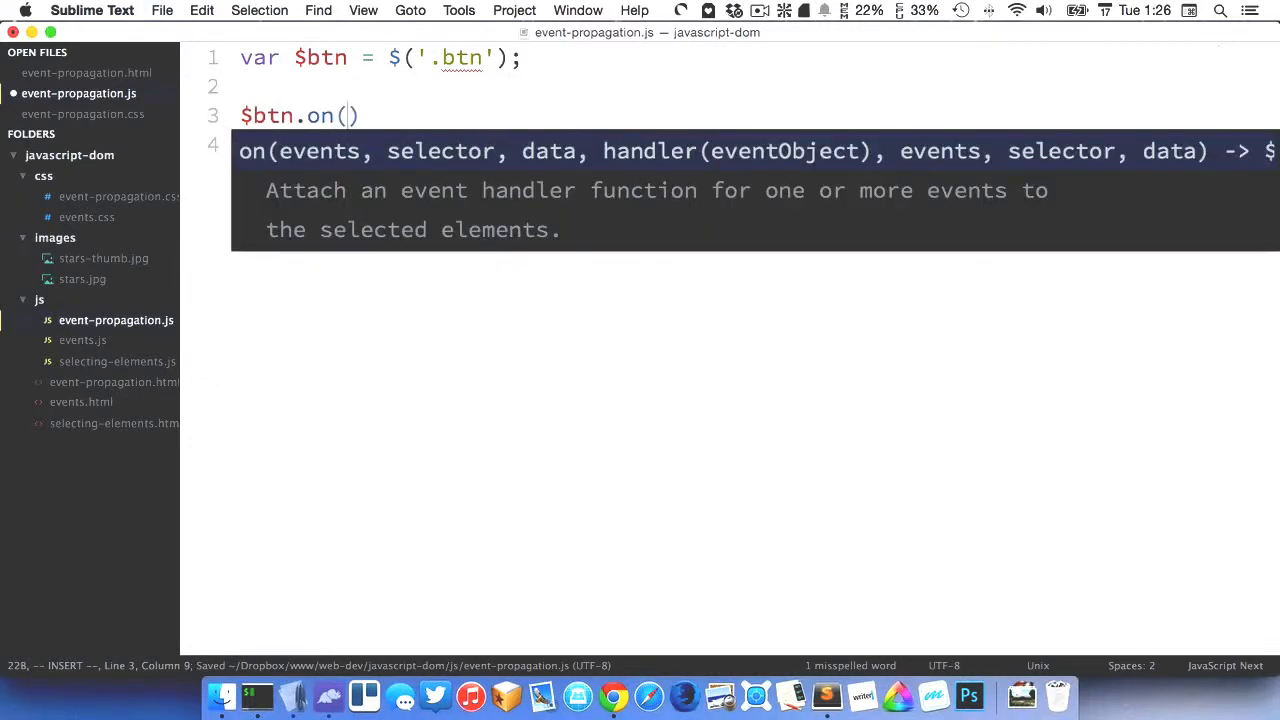
{"action": "type", "text": "'click', function (e"}
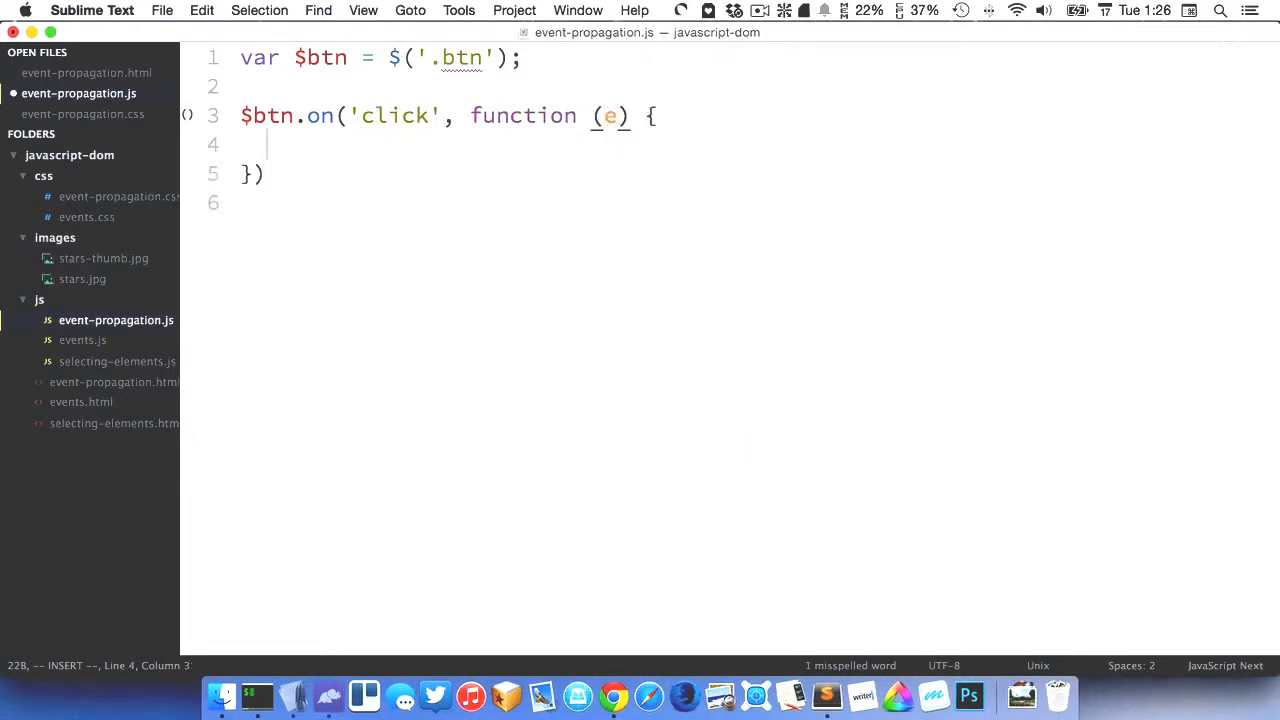
{"action": "type", "text": ";"}
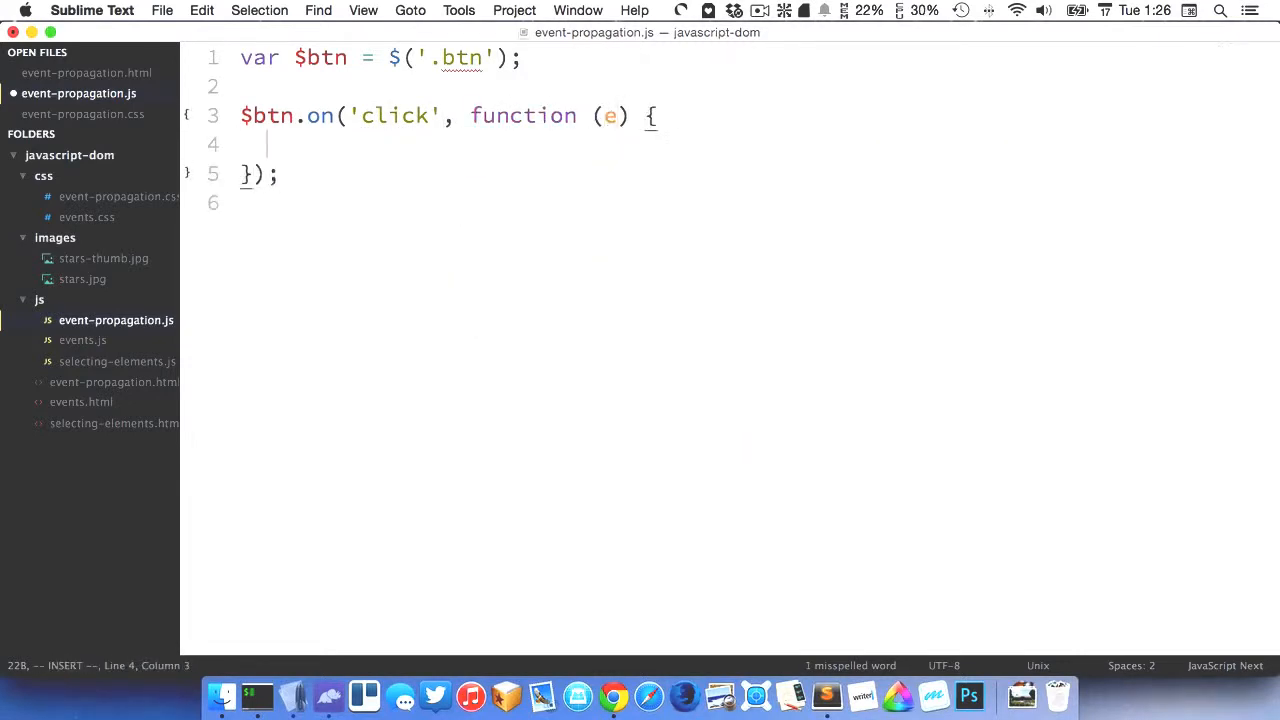
{"action": "type", "text": "console.lo"}
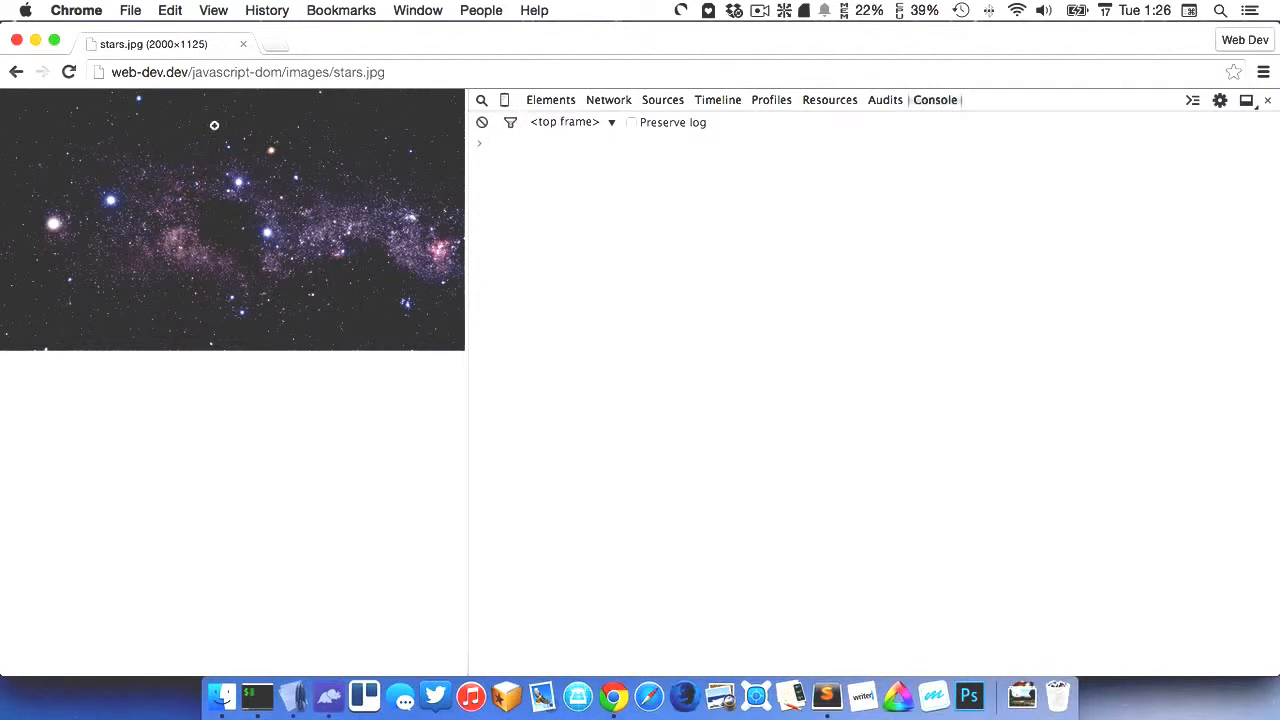
Step: Follow the stars thumbnail link in Chrome so images/stars.jpg opens
{"action": "left_click", "coordinate": [266, 10]}
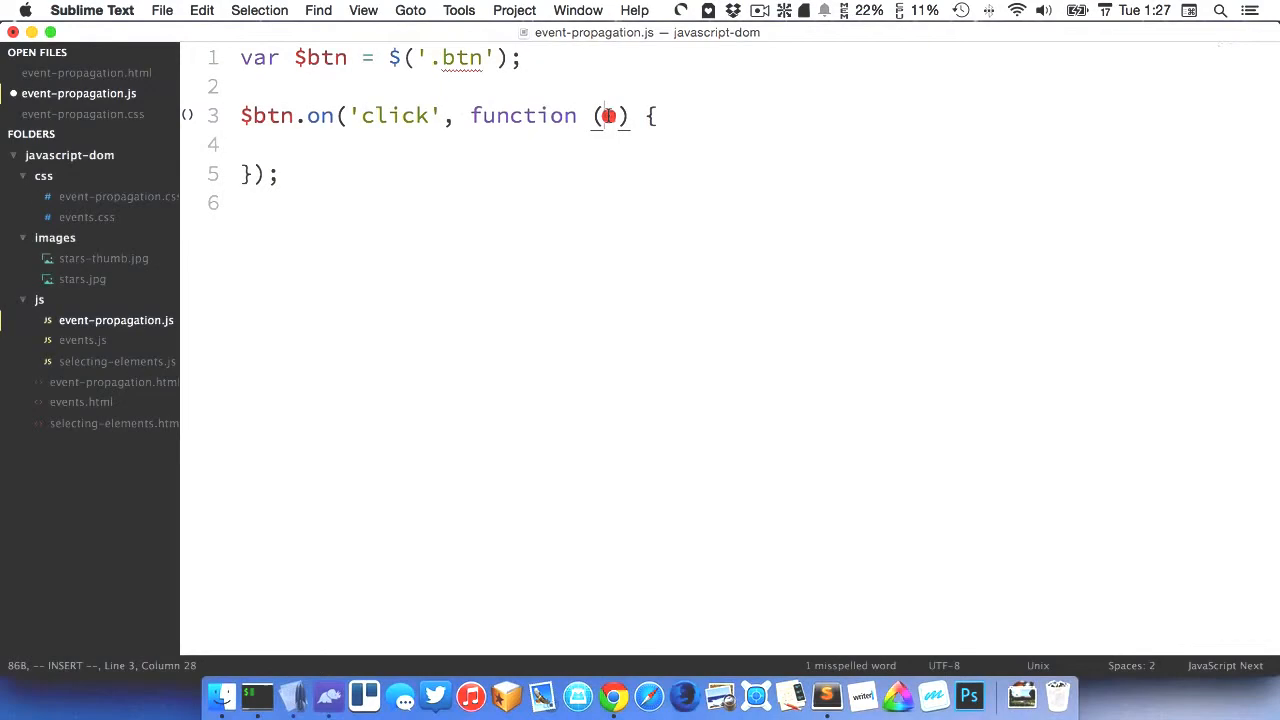
Step: Add e.preventDefault() inside the click handler so the link stops navigating
{"action": "type", "text": "e"}
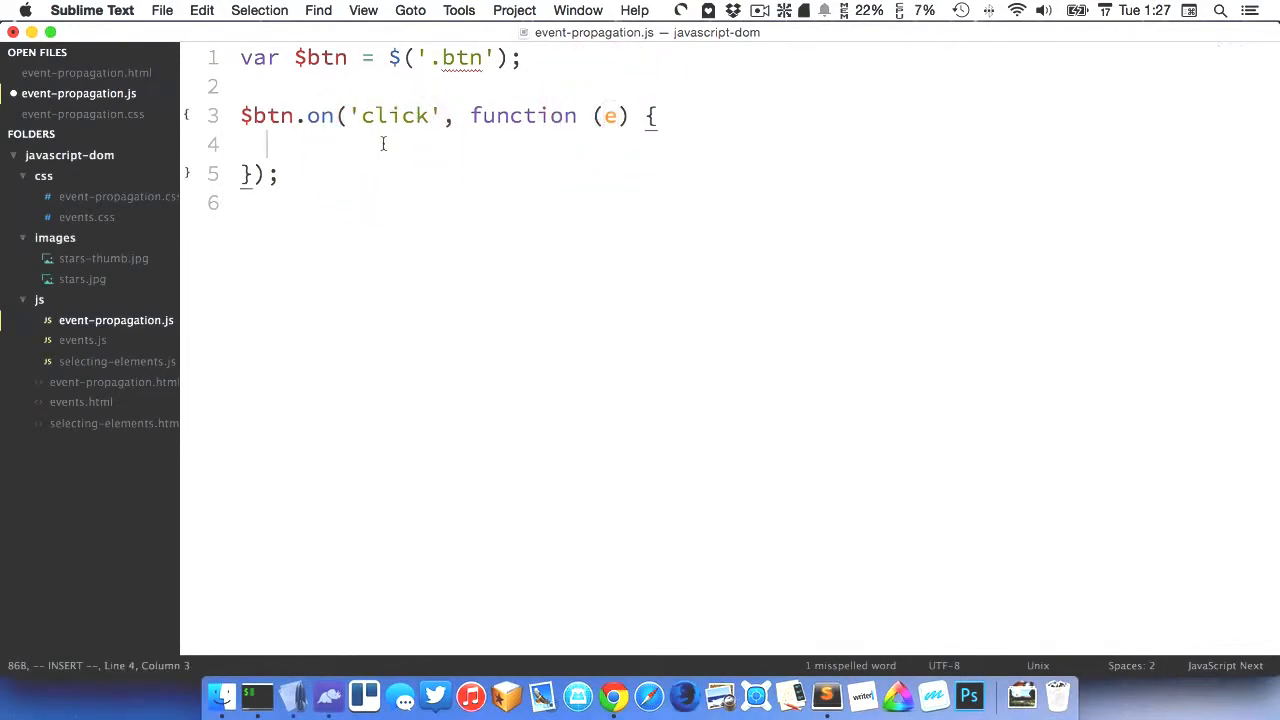
{"action": "type", "text": "e."}
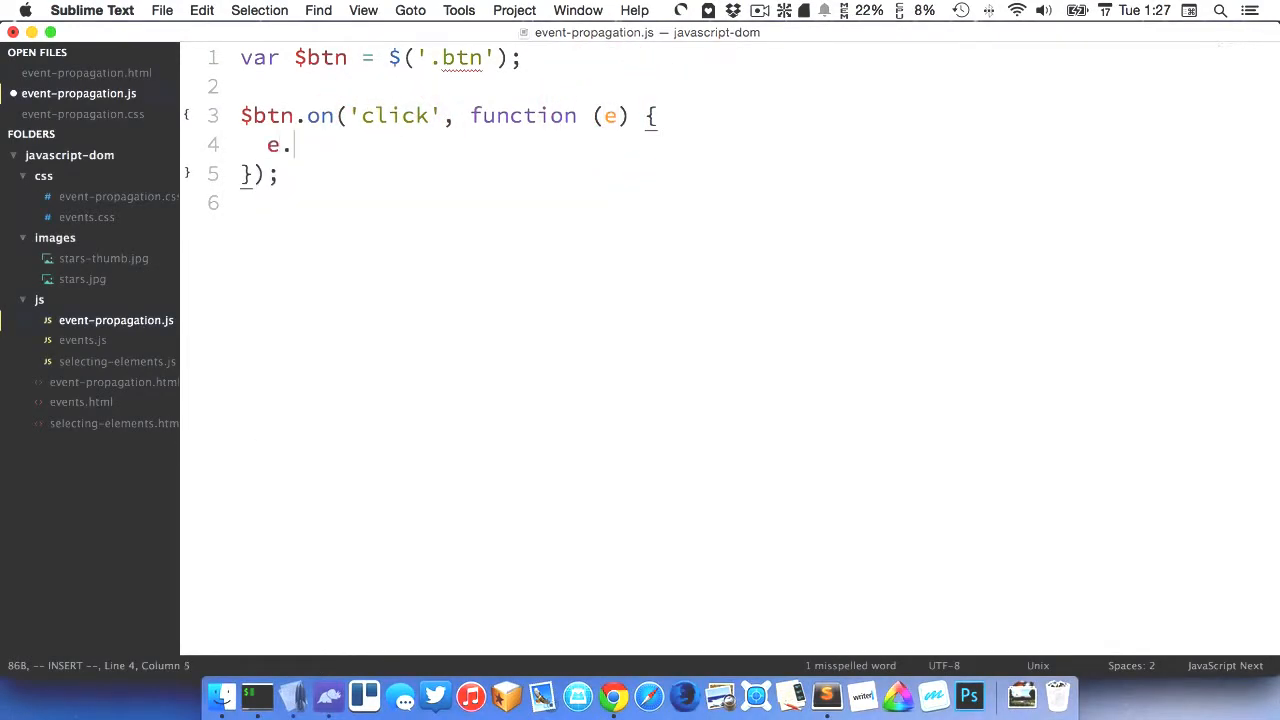
{"action": "type", "text": "preventDefault()"}
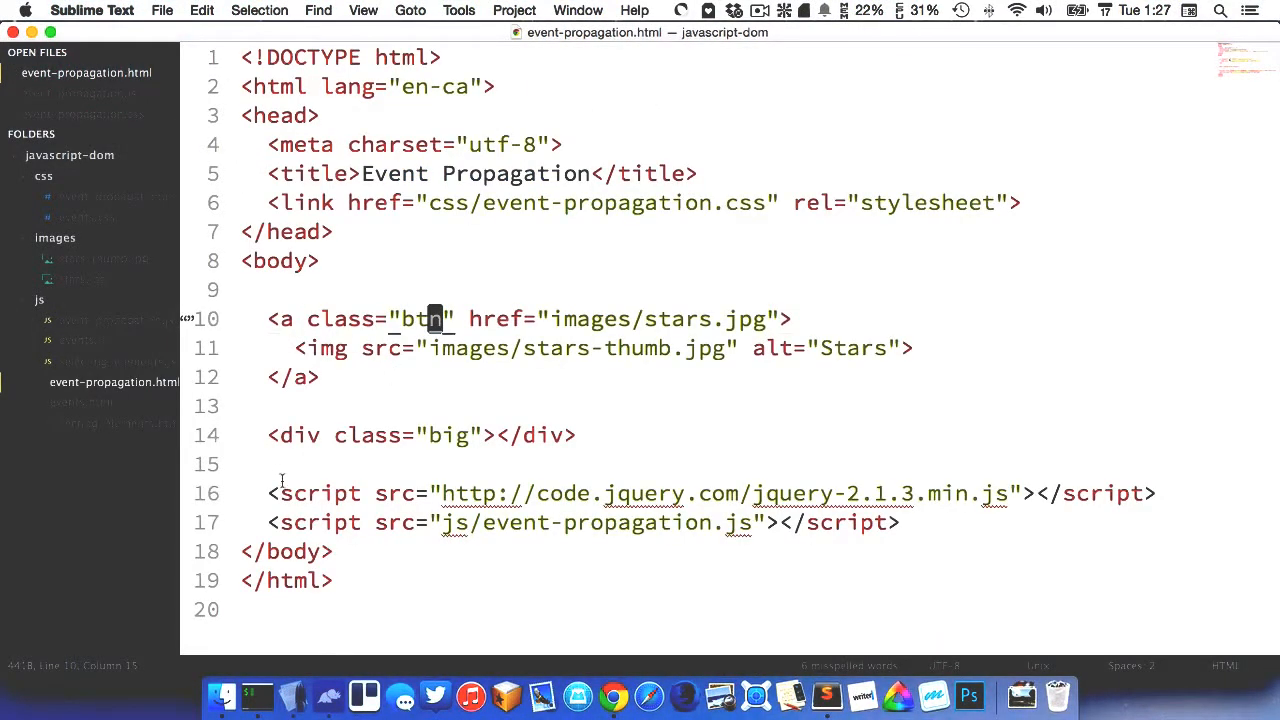
Step: Change the link's class to btn in the HTML and terminate e.preventDefault() with a semicolon
{"action": "left_click", "coordinate": [325, 493]}
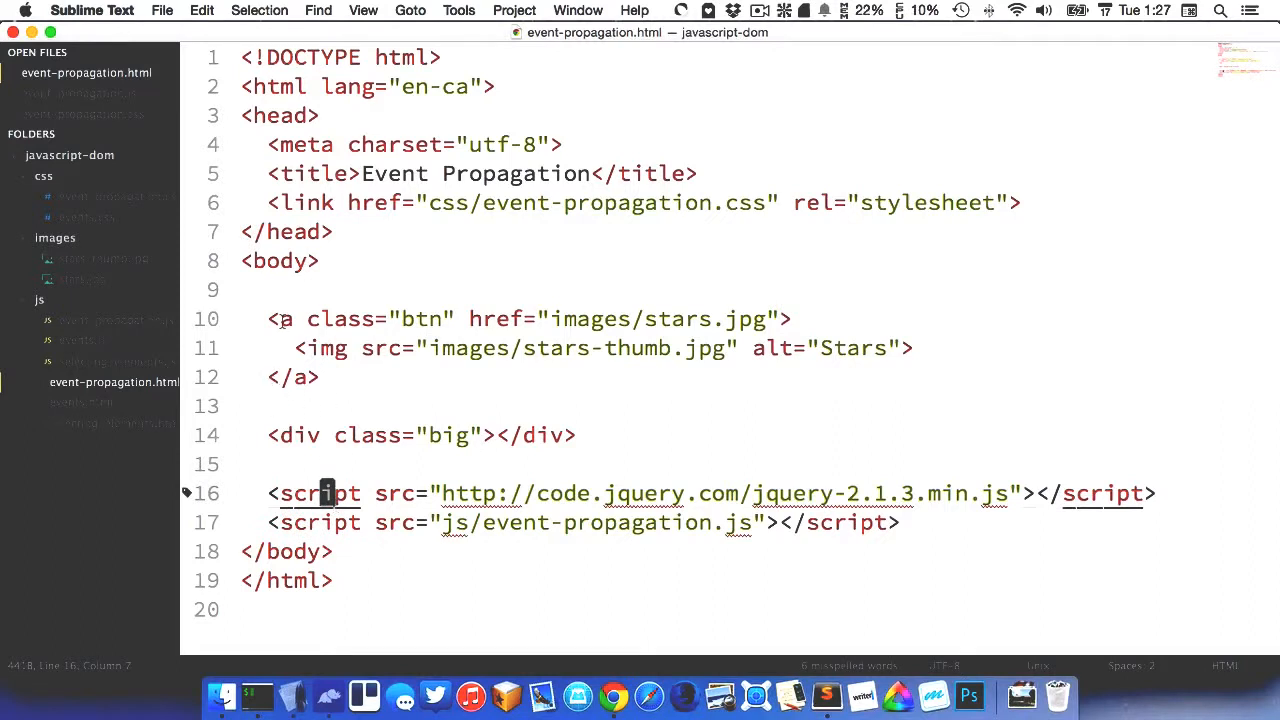
{"action": "left_click", "coordinate": [380, 348]}
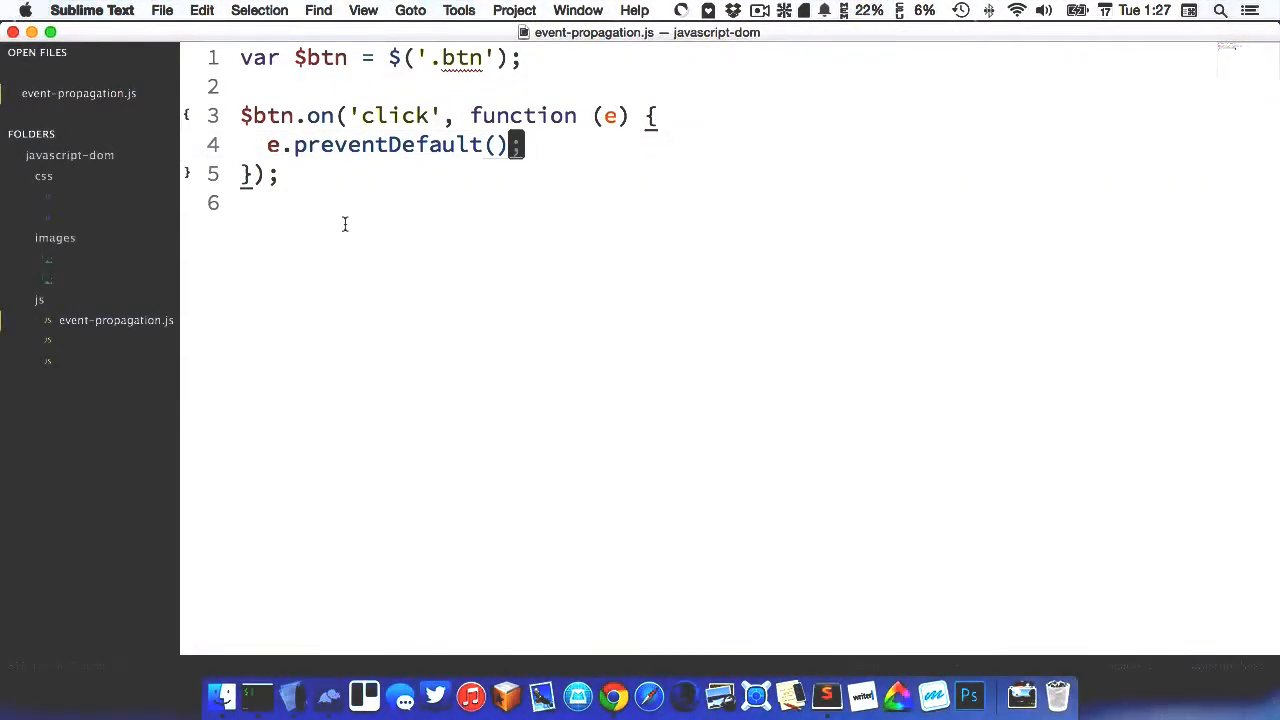
{"action": "left_click", "coordinate": [113, 381]}
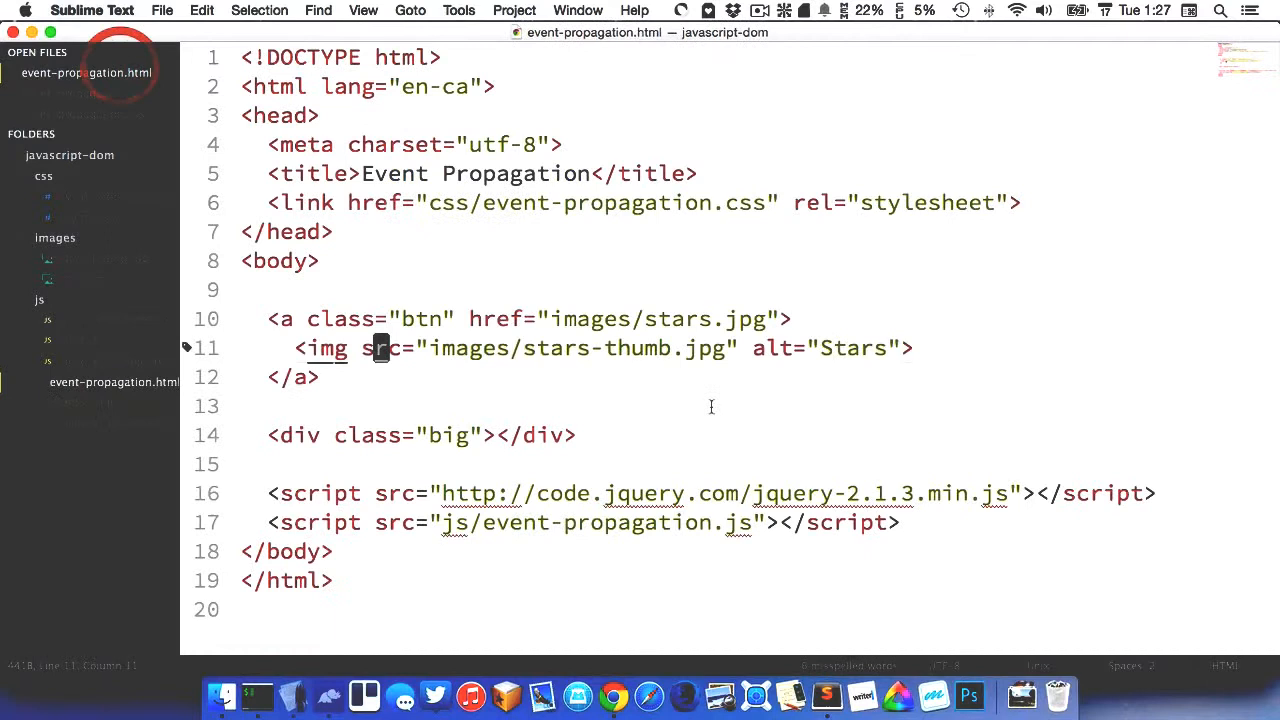
{"action": "double_click", "coordinate": [660, 318]}
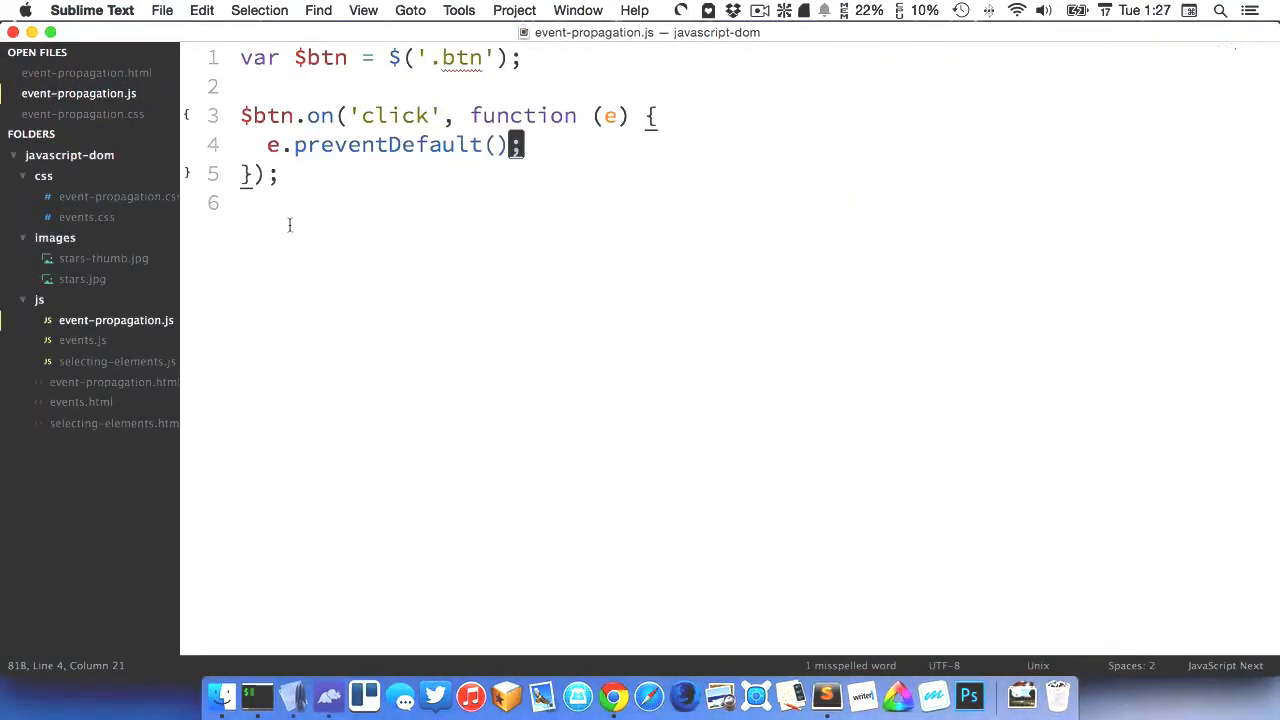
Step: Store the link's href in var bigStars = $btn.attr('href'); after checking it in the HTML
{"action": "type", "text": "var"}
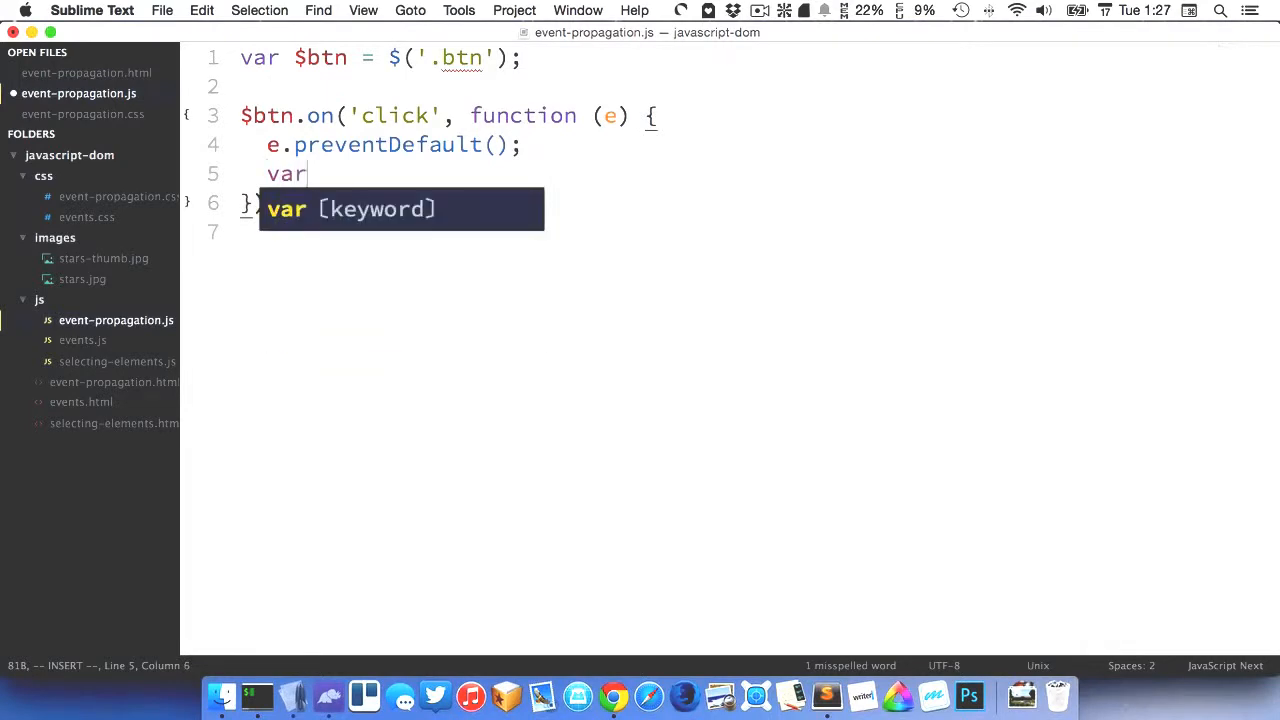
{"action": "type", "text": "bigSta"}
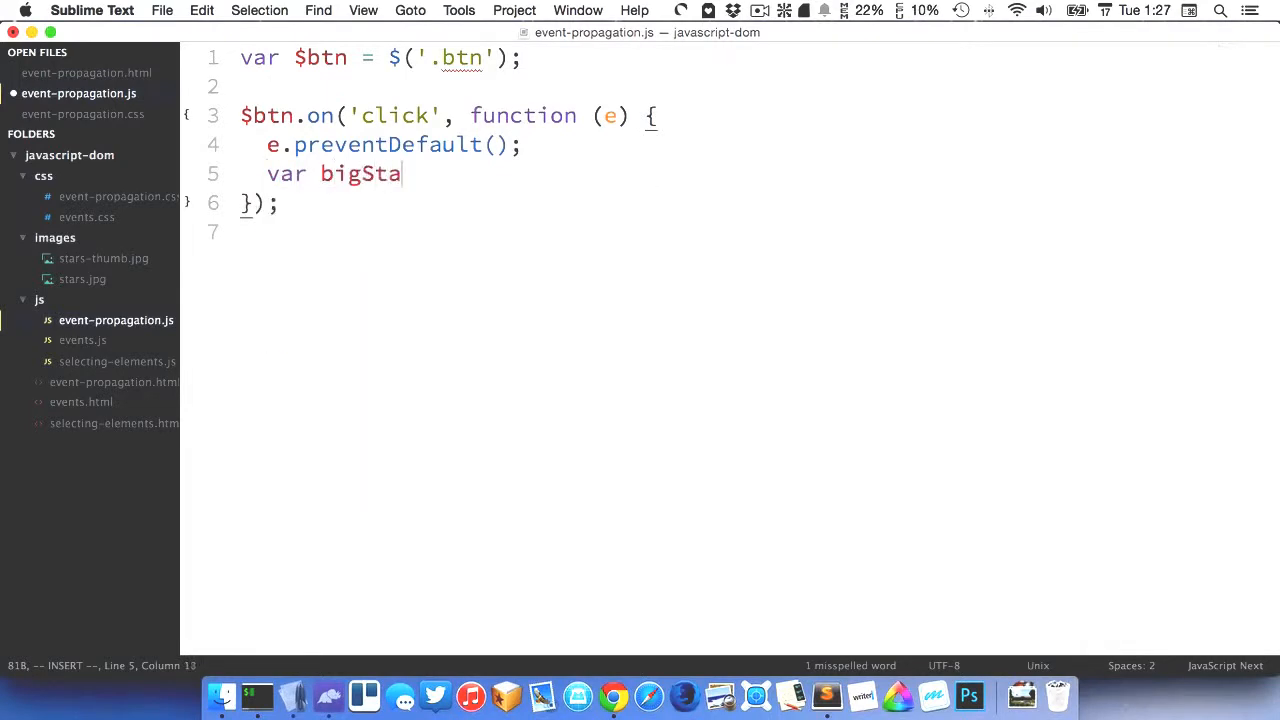
{"action": "type", "text": "rs ="}
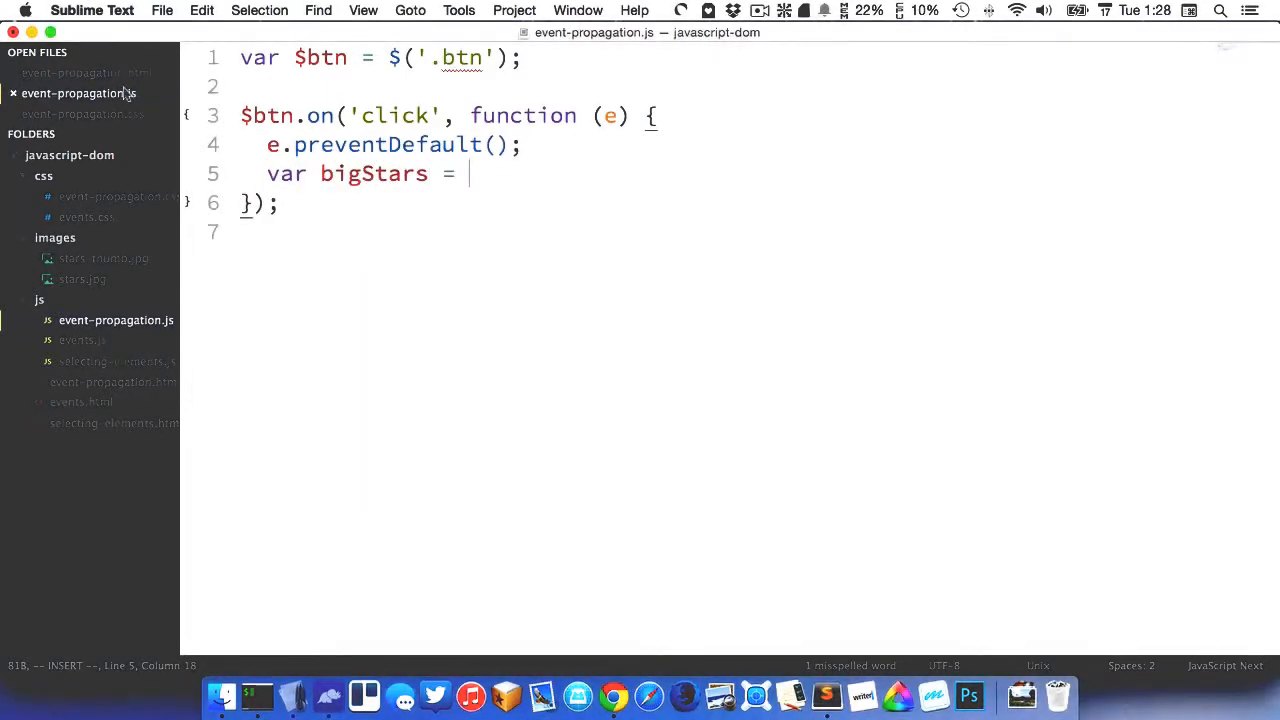
{"action": "left_click", "coordinate": [86, 72]}
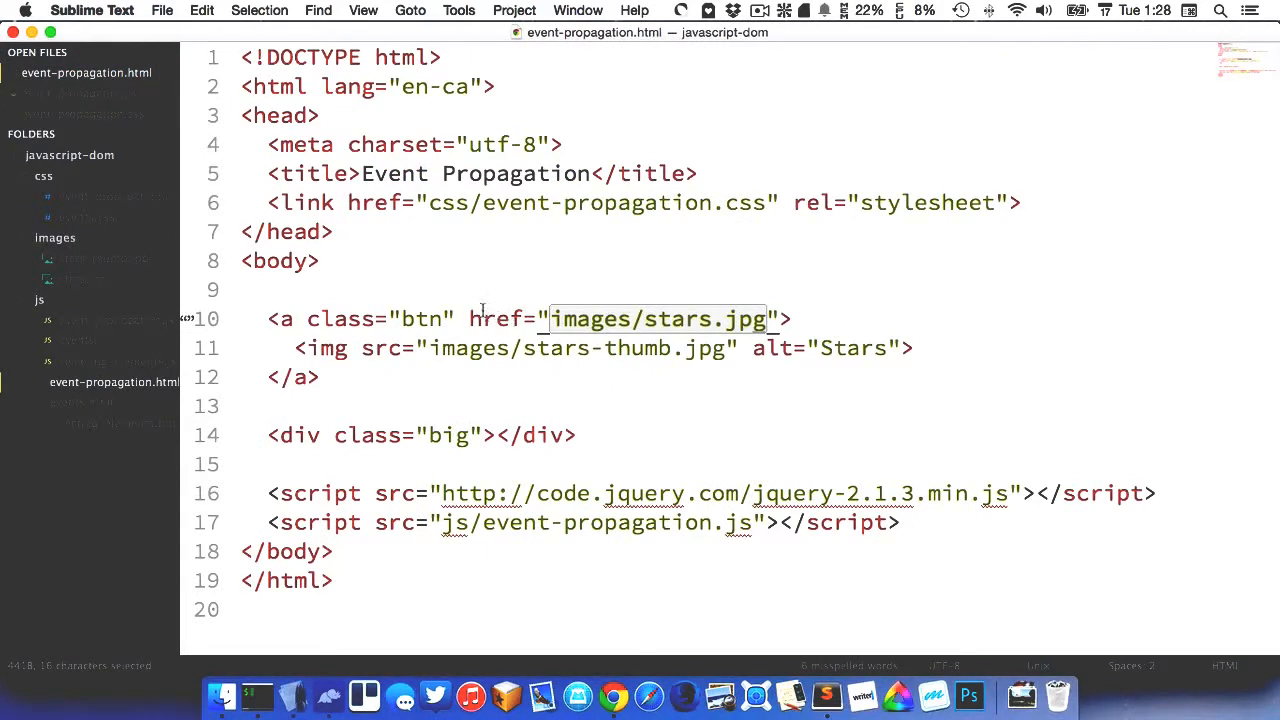
{"action": "left_click", "coordinate": [75, 93]}
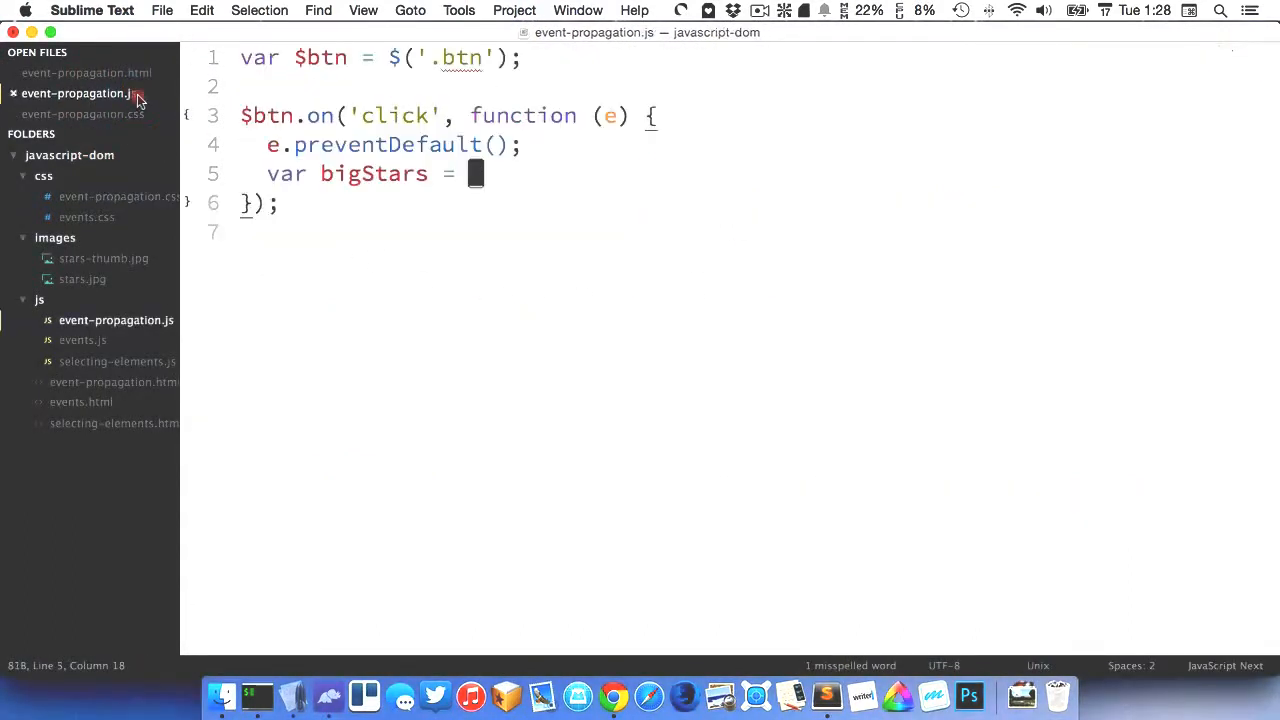
{"action": "key", "text": "i"}
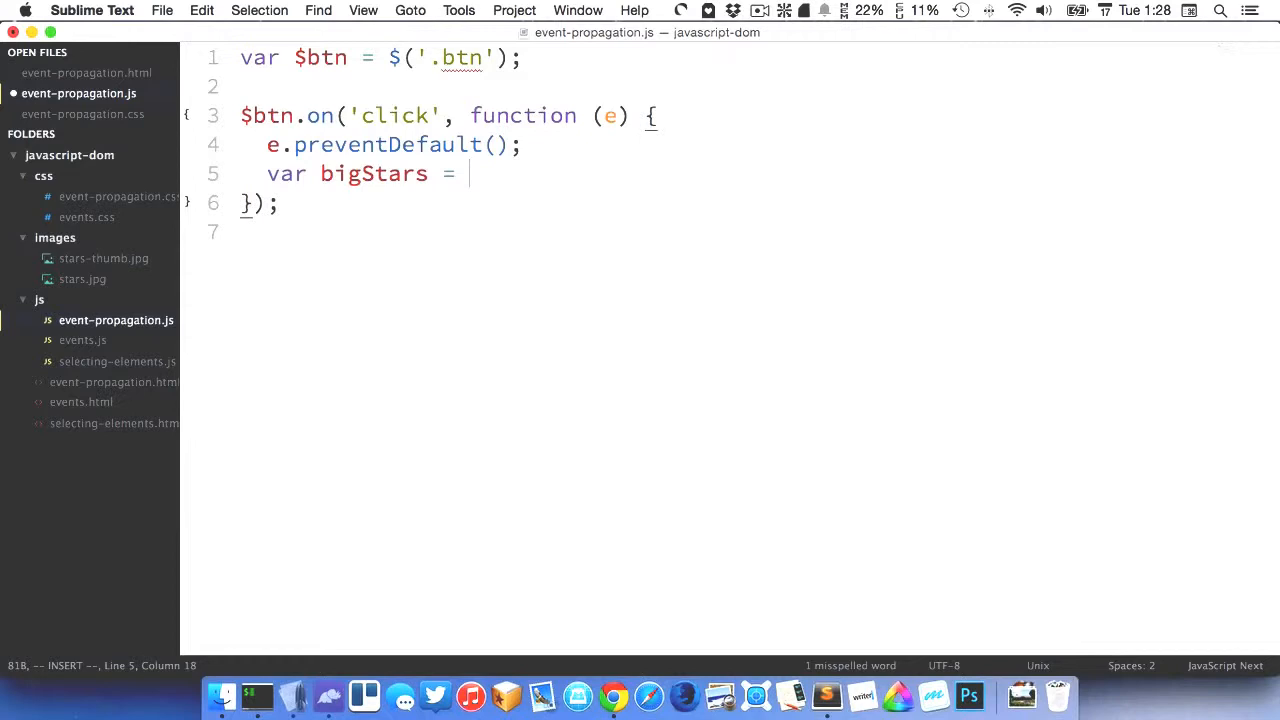
{"action": "type", "text": "$btn.attr('href"}
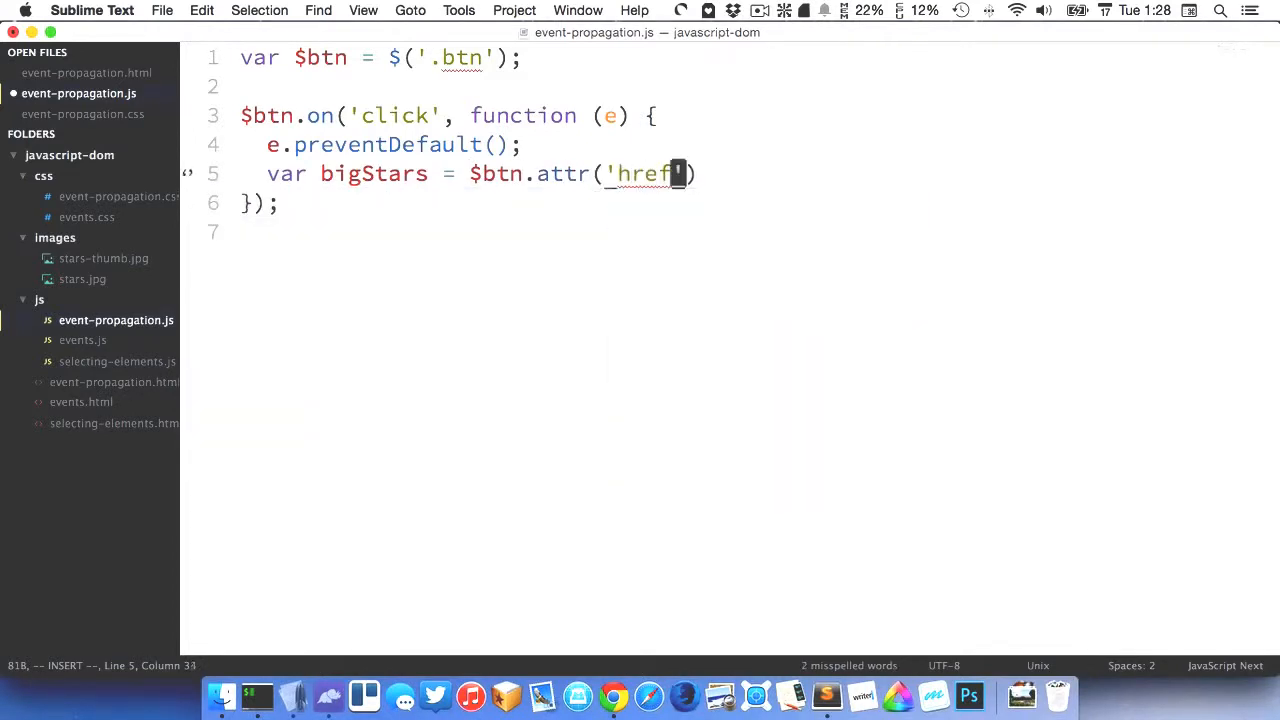
{"action": "double_click", "coordinate": [562, 173]}
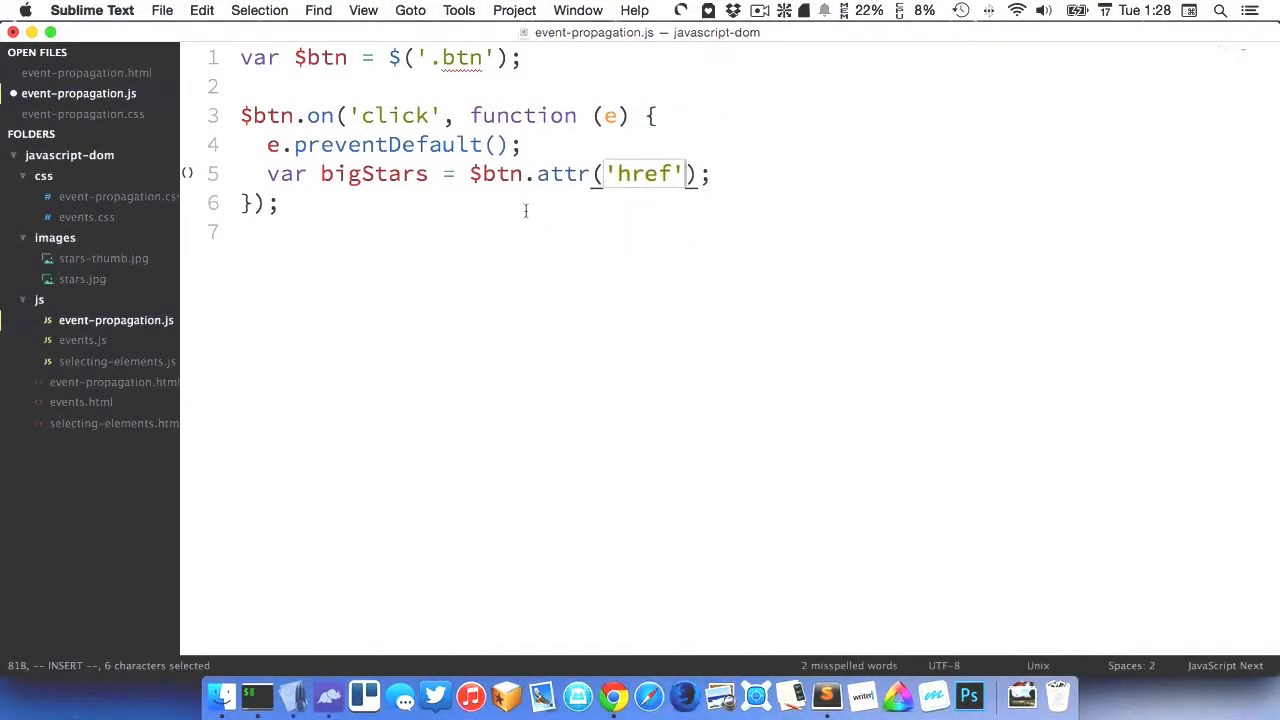
Step: Log bigStars to the console from the click handler
{"action": "type", "text": "conso"}
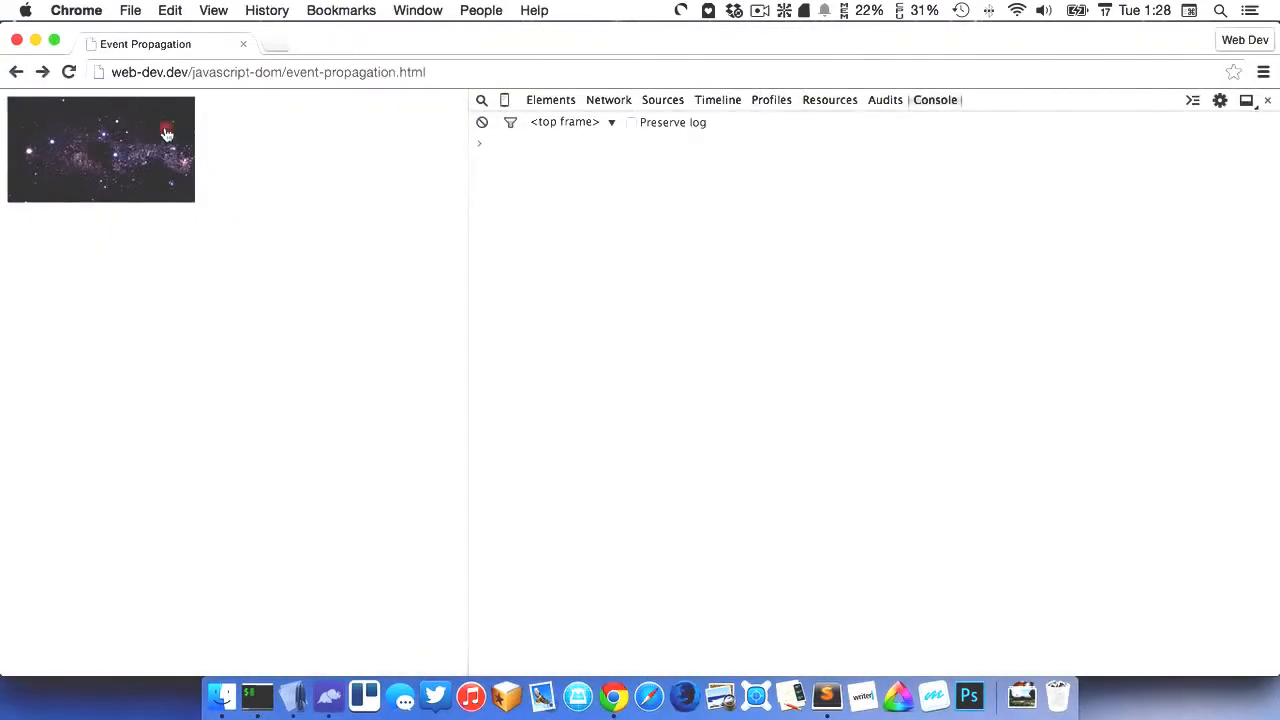
Step: Click the thumbnail in Chrome and confirm images/stars.jpg is logged, then return to the editor
{"action": "left_click", "coordinate": [167, 134]}
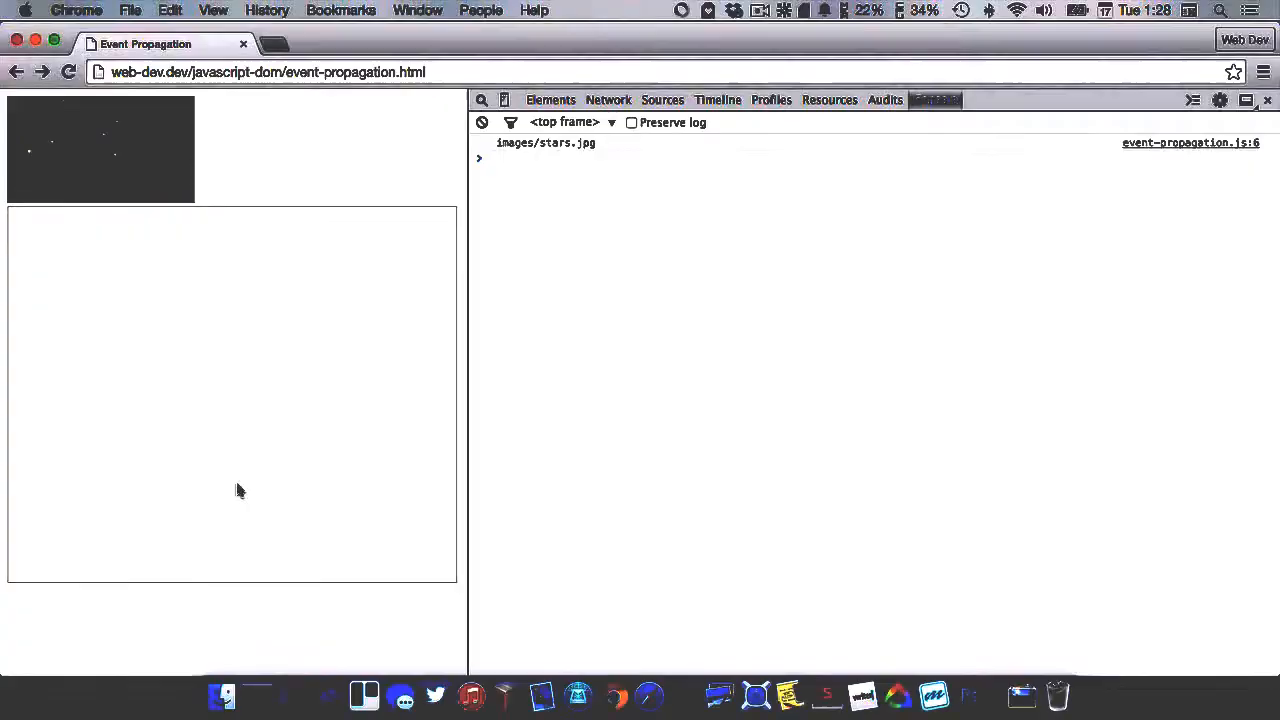
{"action": "left_click", "coordinate": [256, 695]}
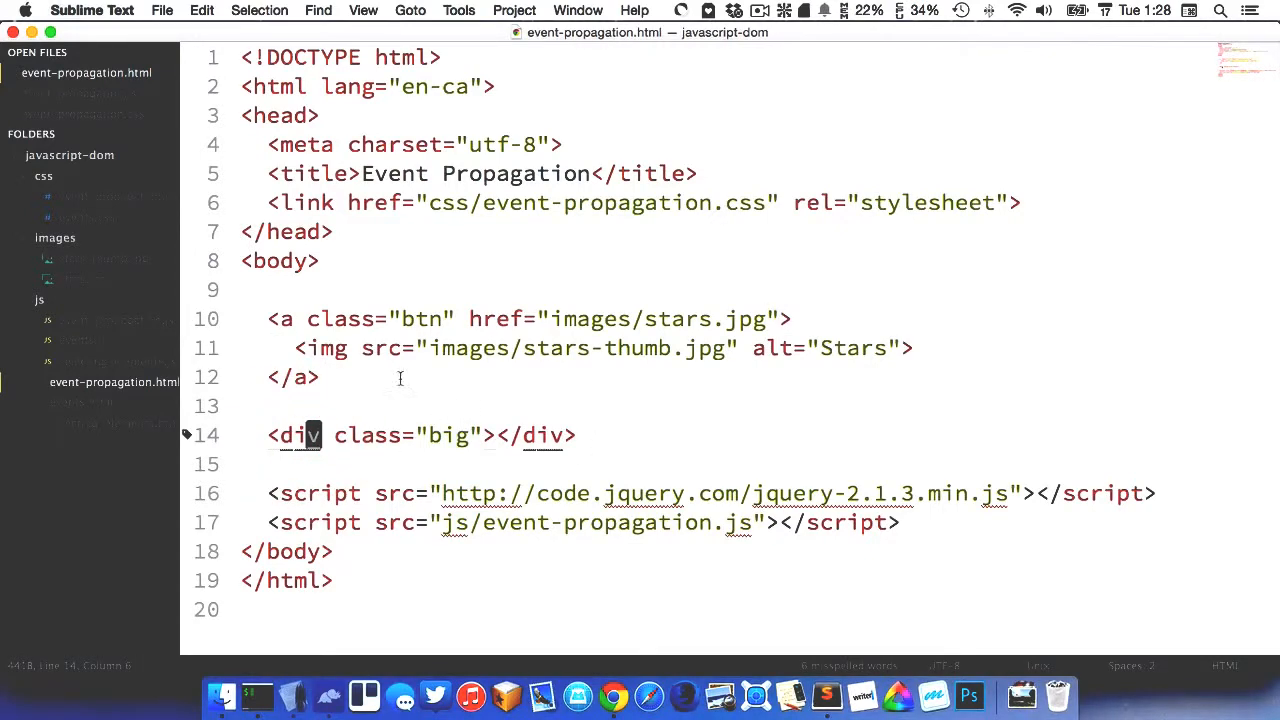
Step: Declare var $big = $('.big'); to grab the big div
{"action": "left_click", "coordinate": [118, 196]}
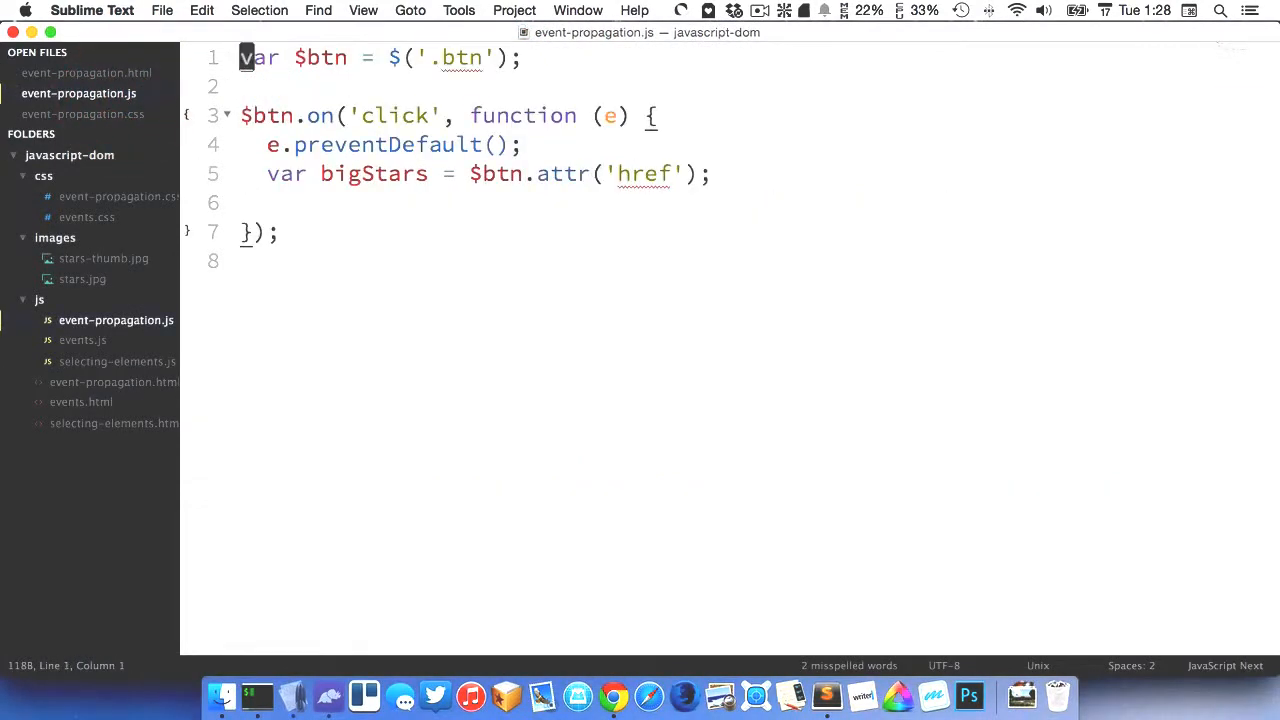
{"action": "type", "text": "var $b"}
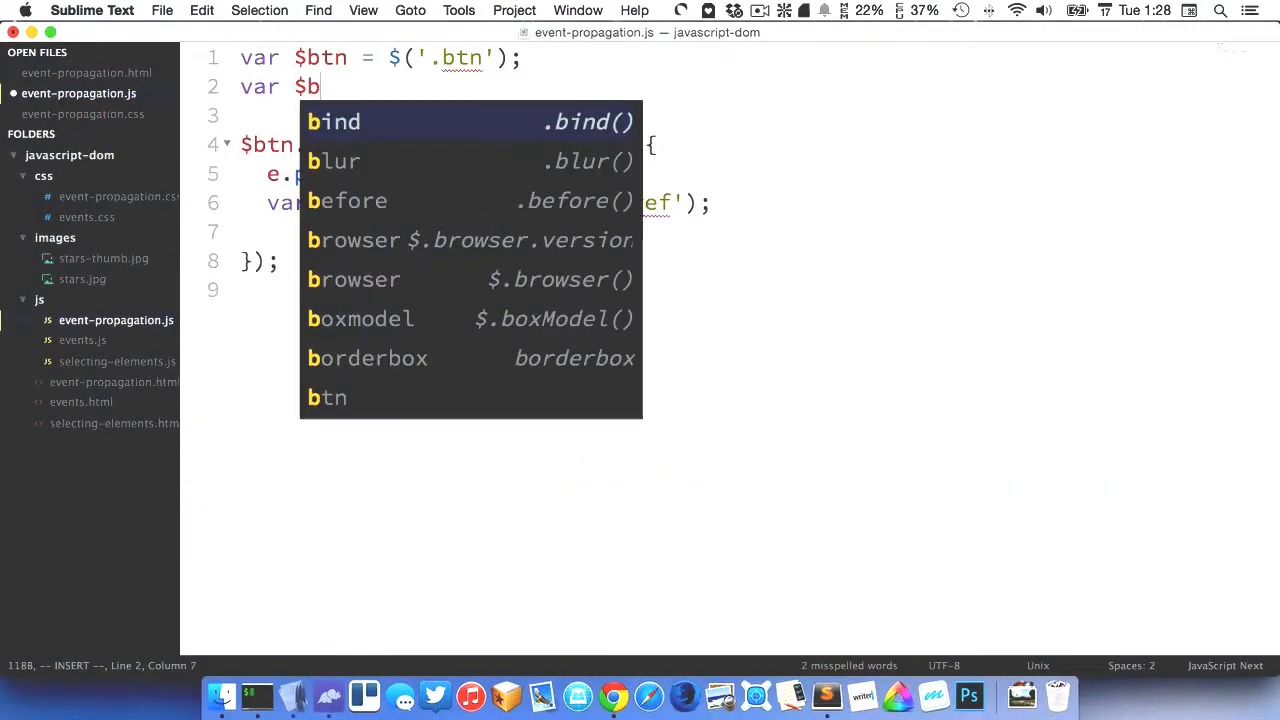
{"action": "type", "text": "ig = $('.big');"}
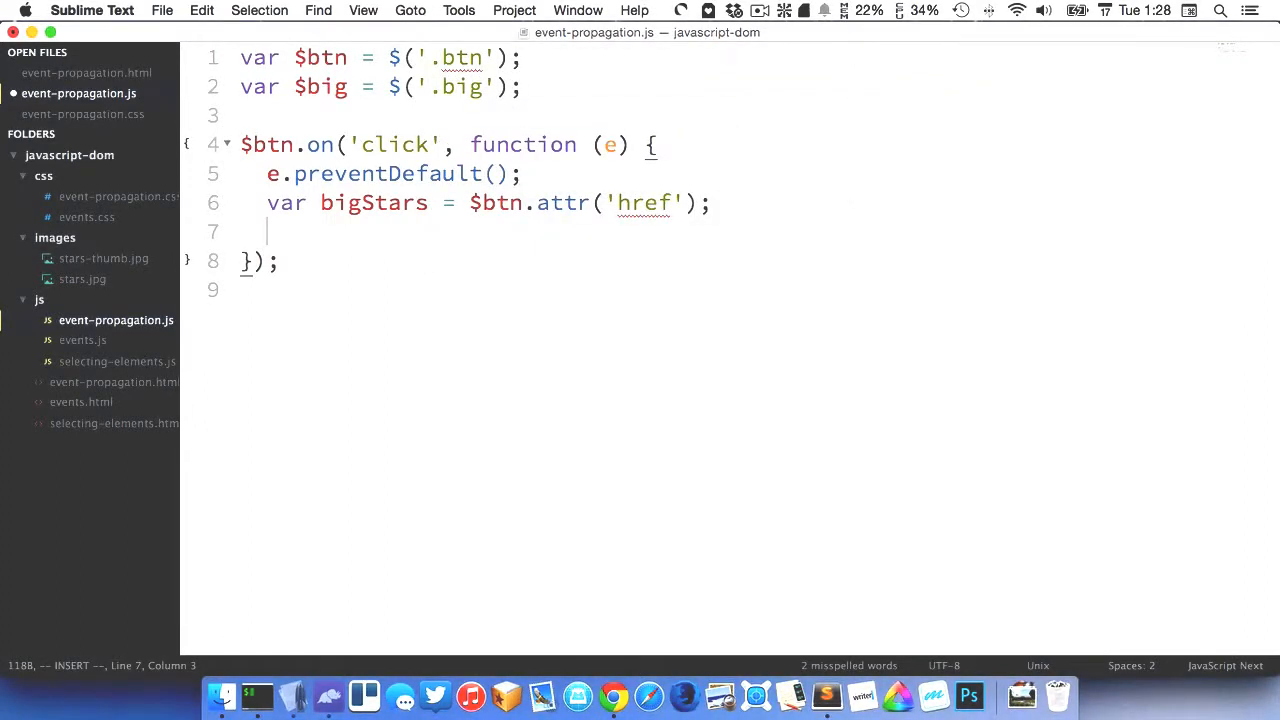
Step: Set $big.css('background-image', 'url(' + bigStars + ')') inside the click handler
{"action": "type", "text": "$big.css("}
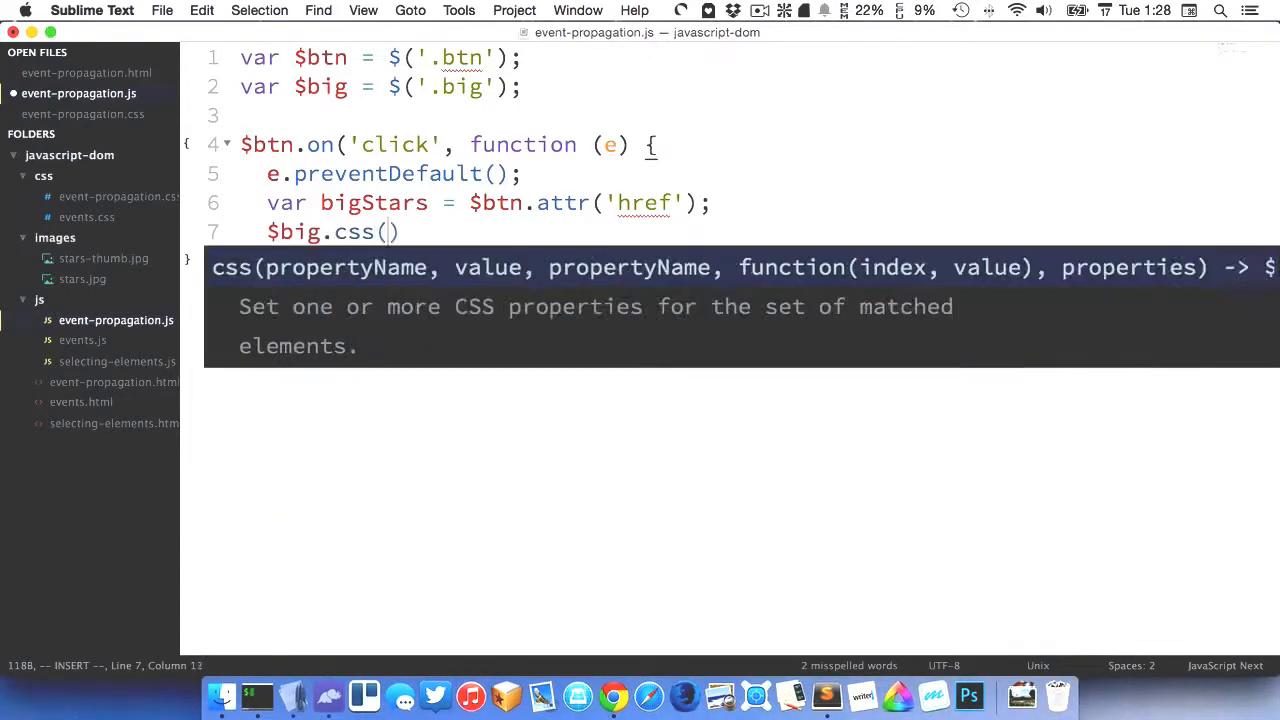
{"action": "type", "text": "'background-ima"}
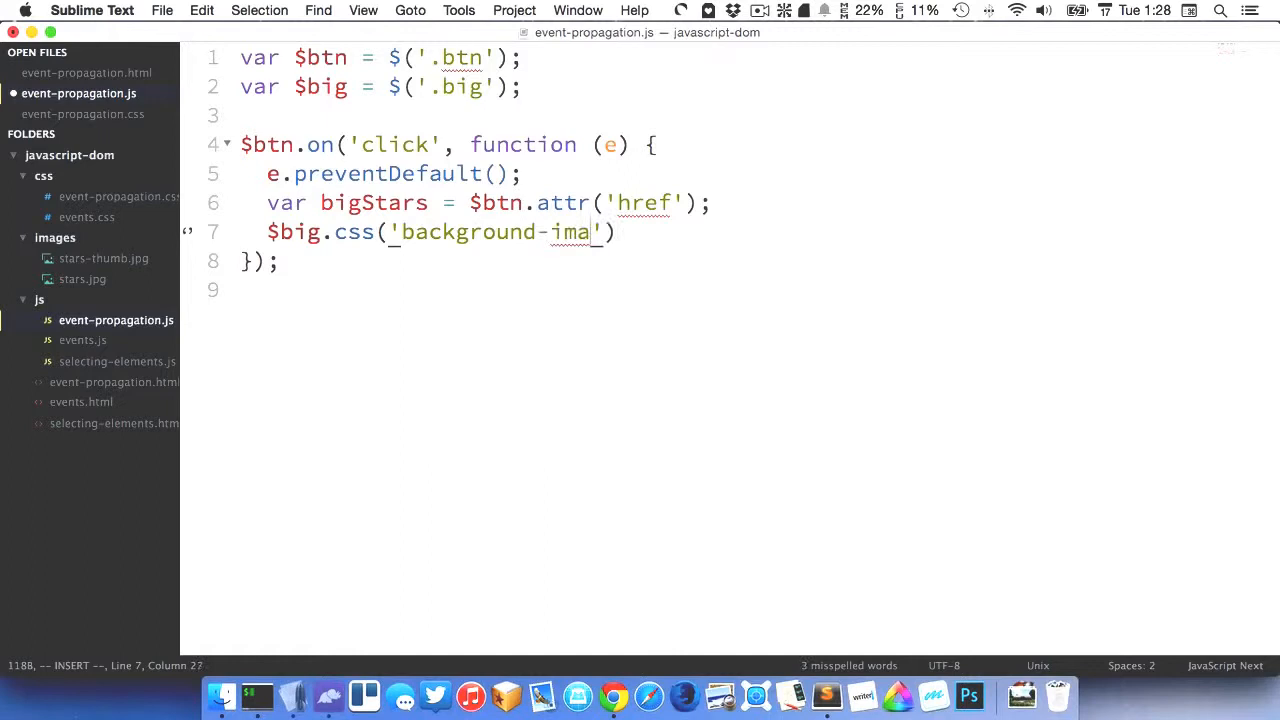
{"action": "type", "text": "ge', 'u"}
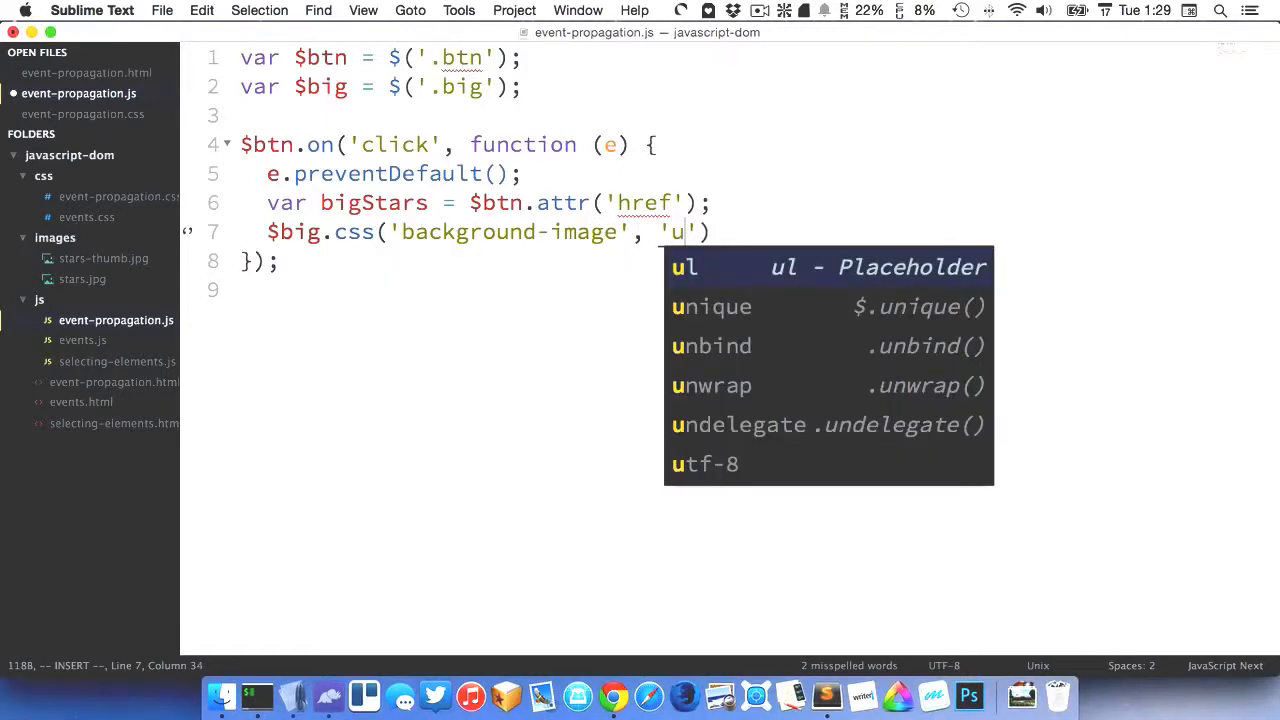
{"action": "type", "text": "rl()"}
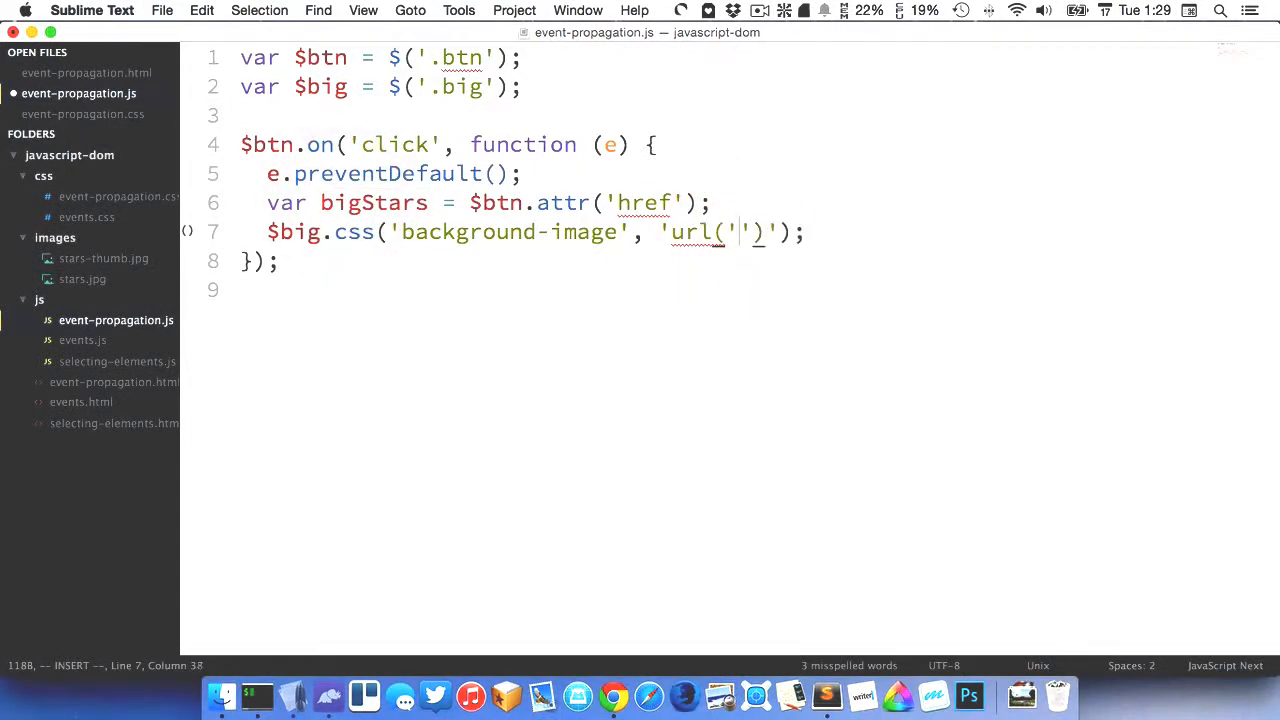
{"action": "type", "text": "+  +"}
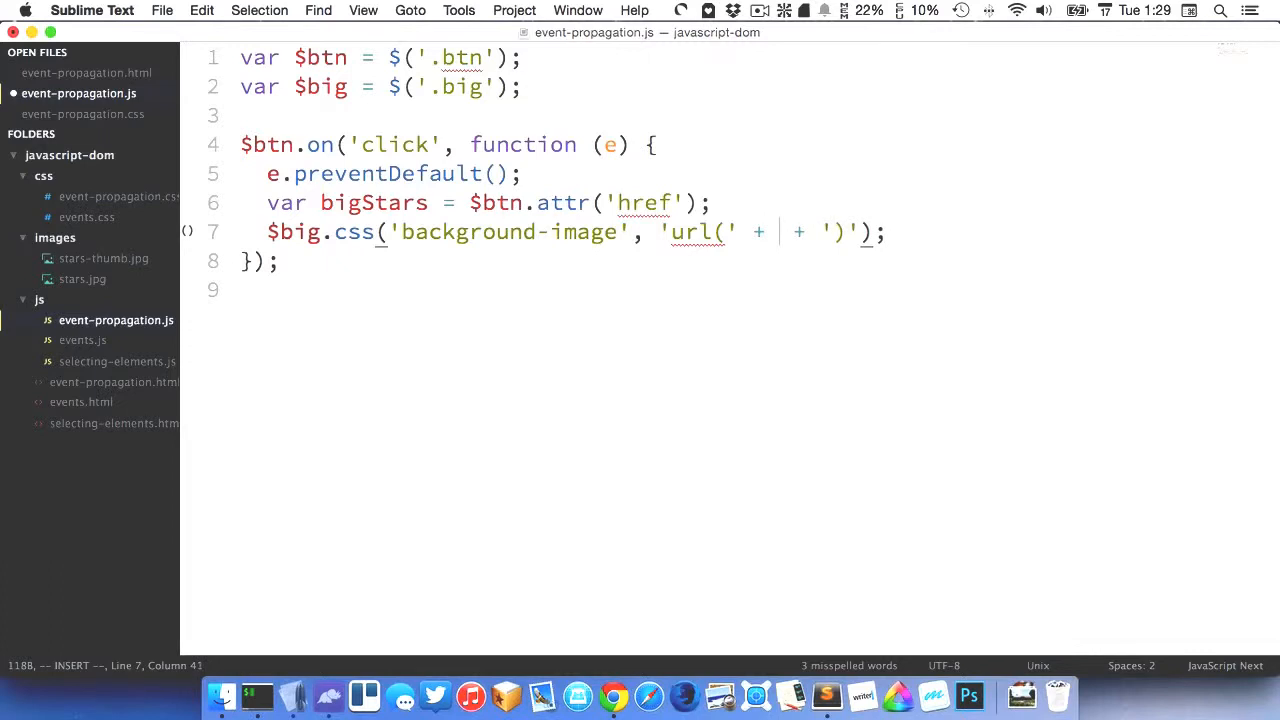
{"action": "type", "text": "bigStar"}
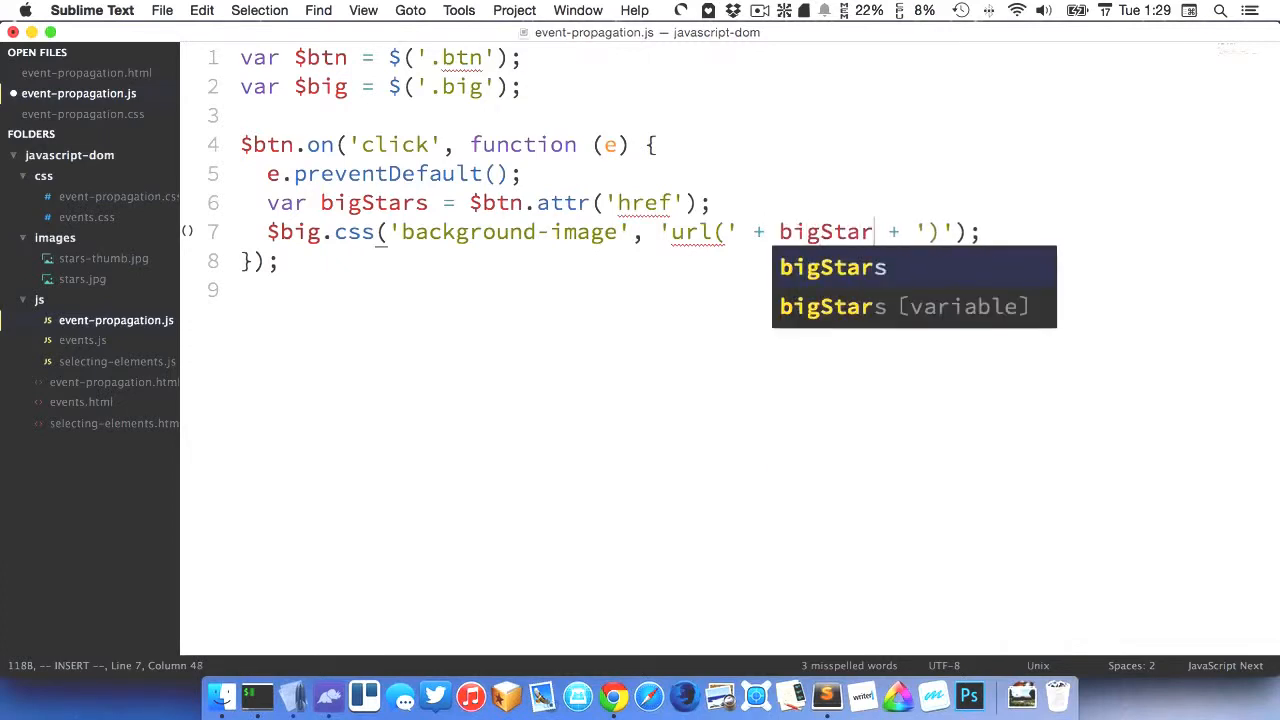
{"action": "left_click", "coordinate": [613, 696]}
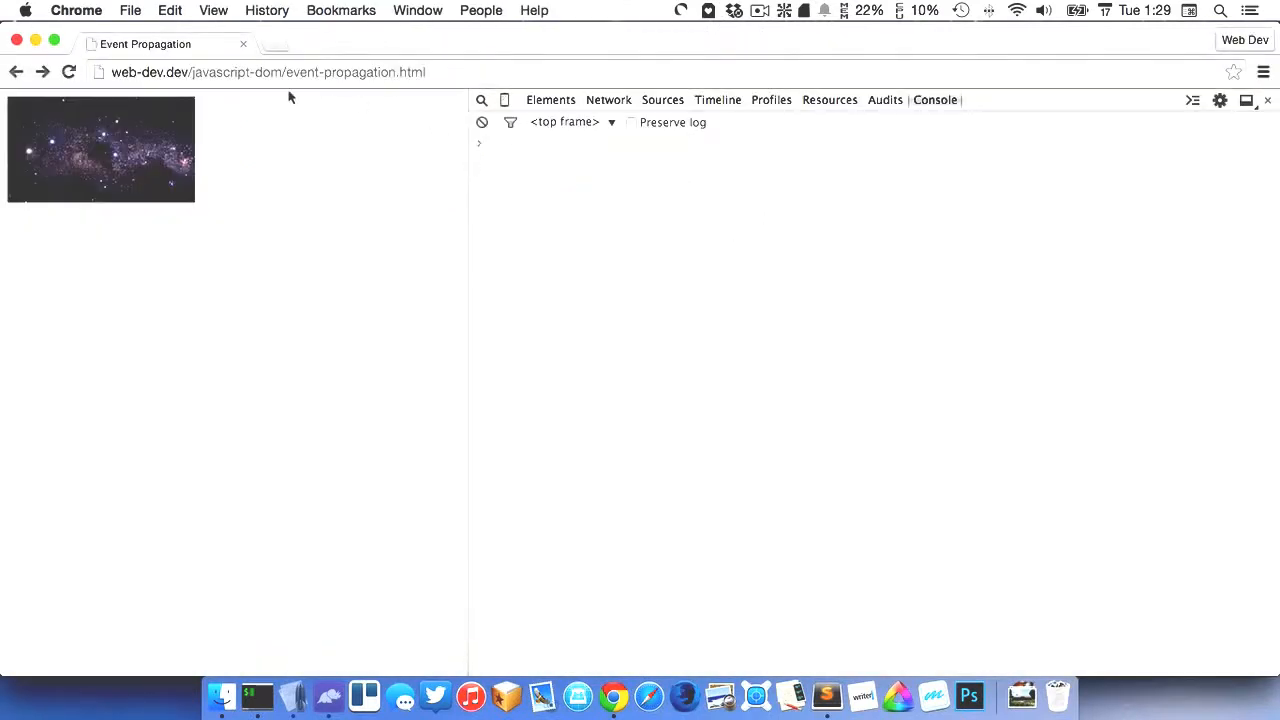
{"action": "mouse_move", "coordinate": [158, 128]}
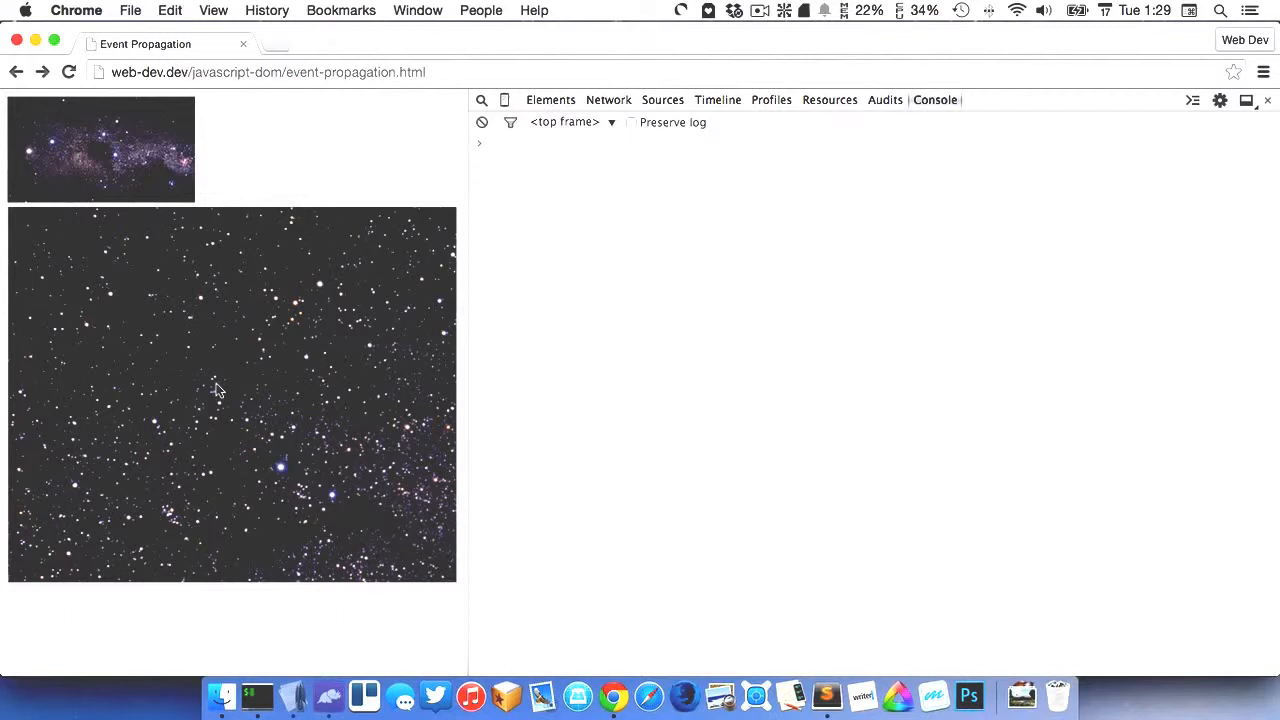
Step: Return to Sublime Text after the thumbnail click fills the big div with the stars image
{"action": "left_click", "coordinate": [257, 696]}
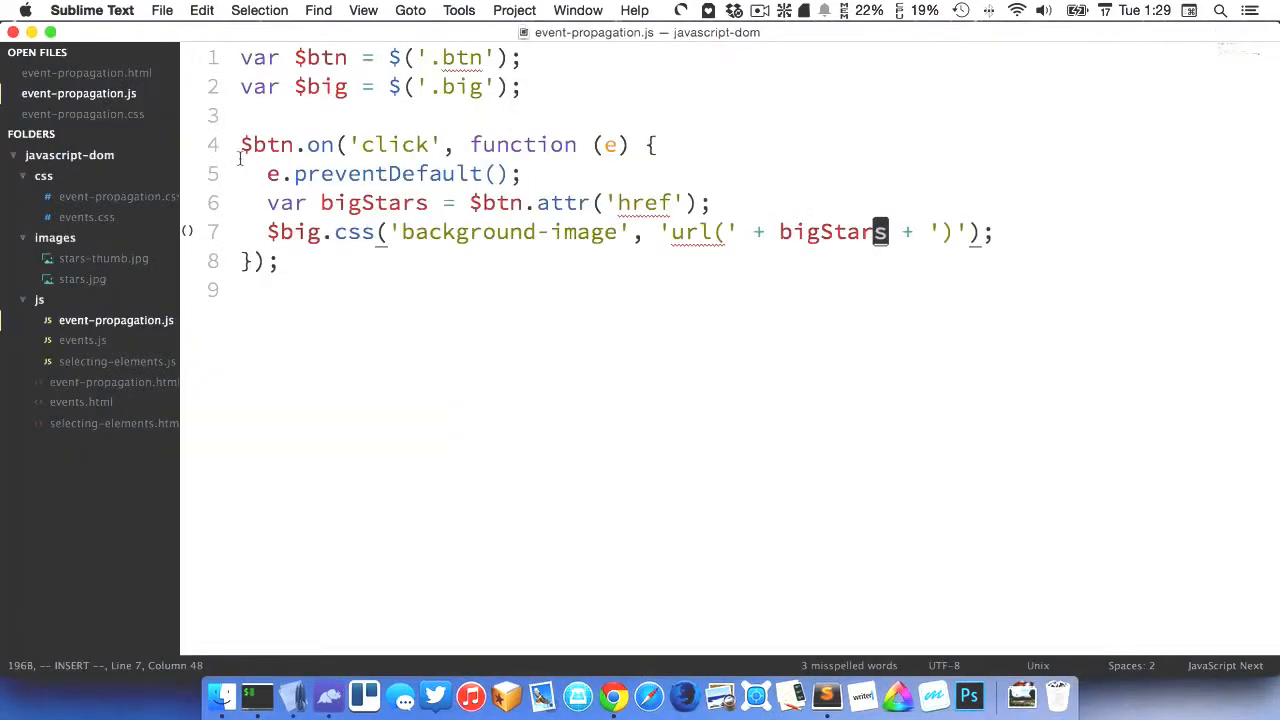